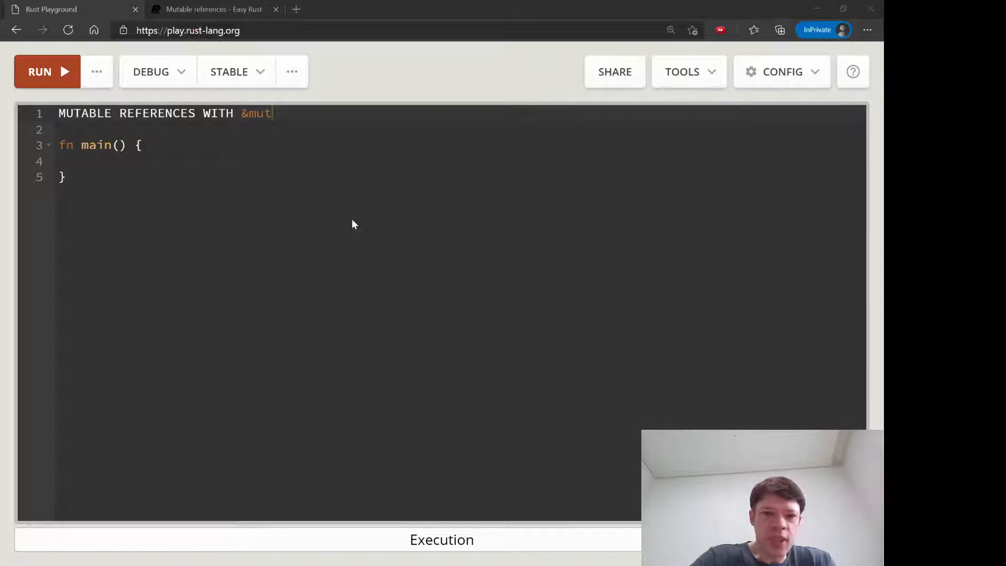
{"action": "mouse_move", "coordinate": [110, 270]}
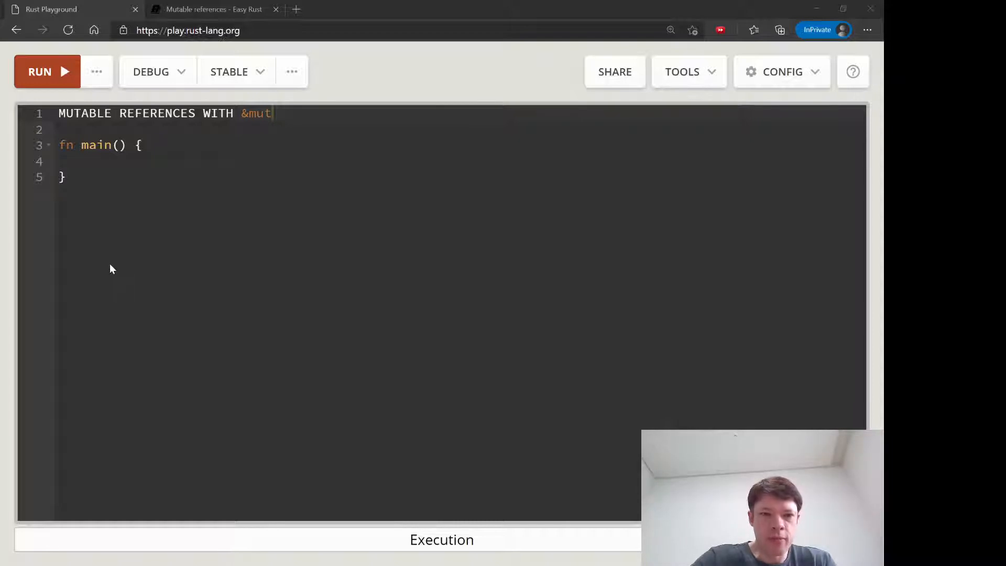
{"action": "mouse_move", "coordinate": [221, 362]}
{"action": "type", "text": "//"}
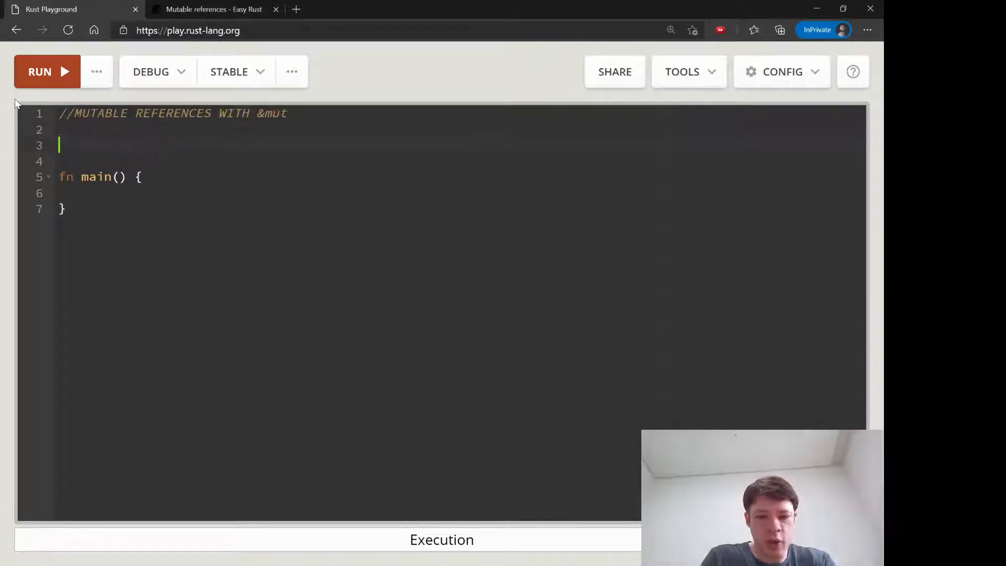
Comment out the 'mutable references with &mut' title, then type and remove the &mut number lines
{"action": "type", "text": "&"}
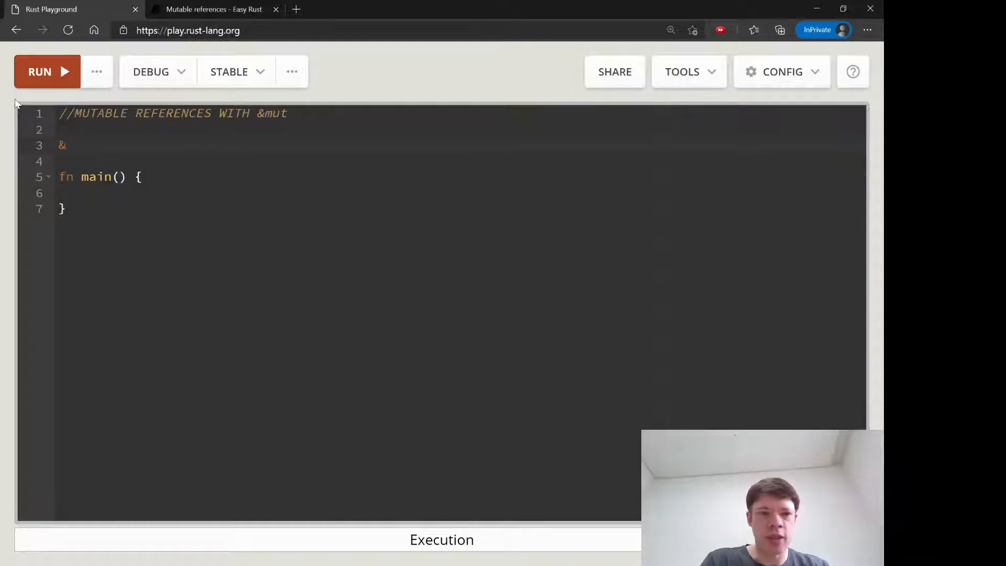
{"action": "type", "text": "&"}
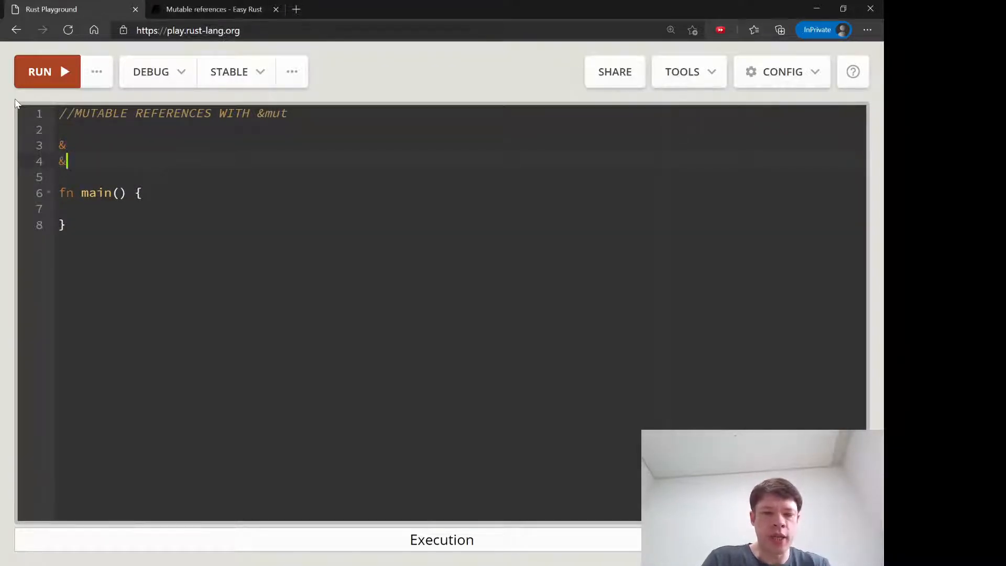
{"action": "type", "text": "mut"}
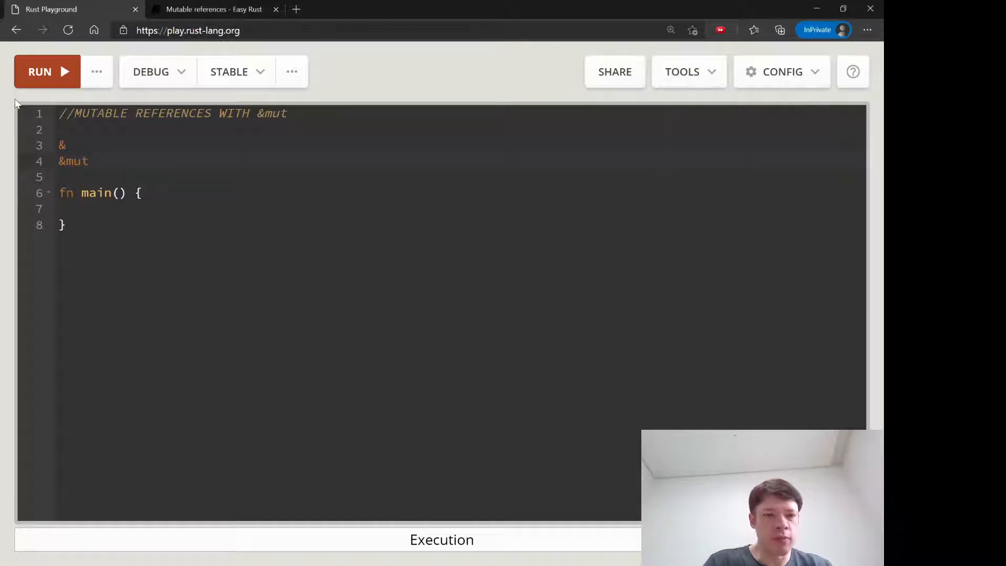
{"action": "type", "text": "n"}
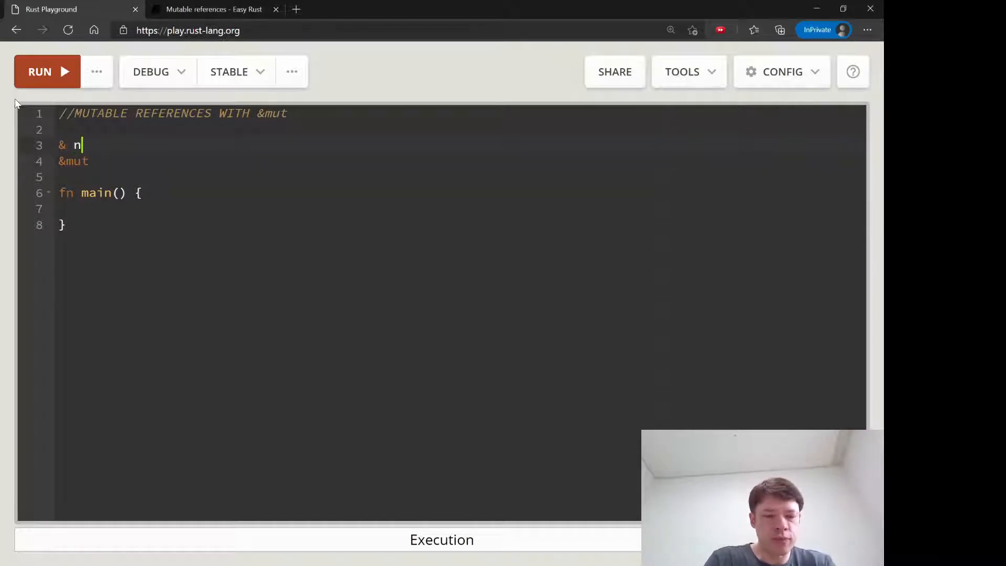
{"action": "type", "text": "umber"}
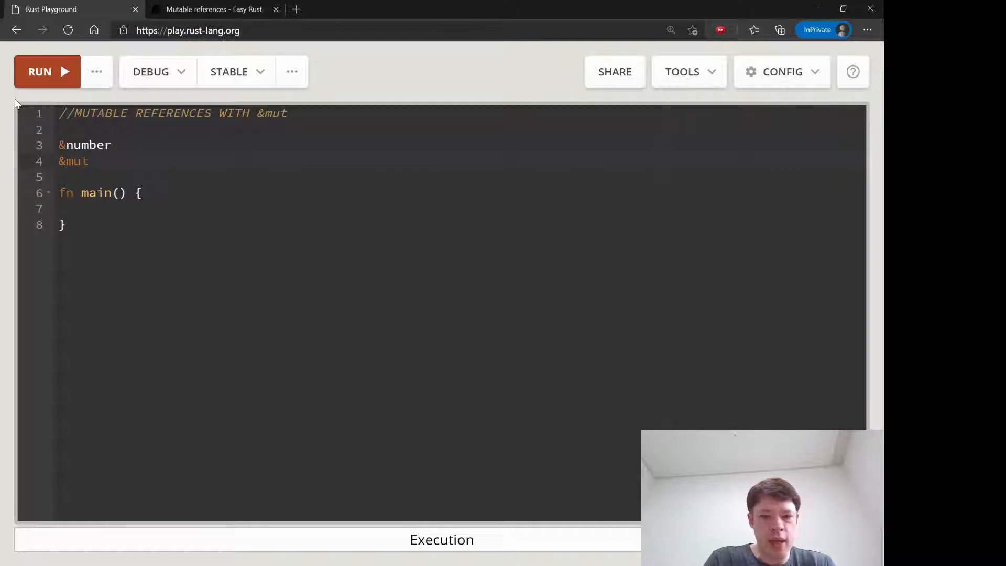
{"action": "type", "text": "number"}
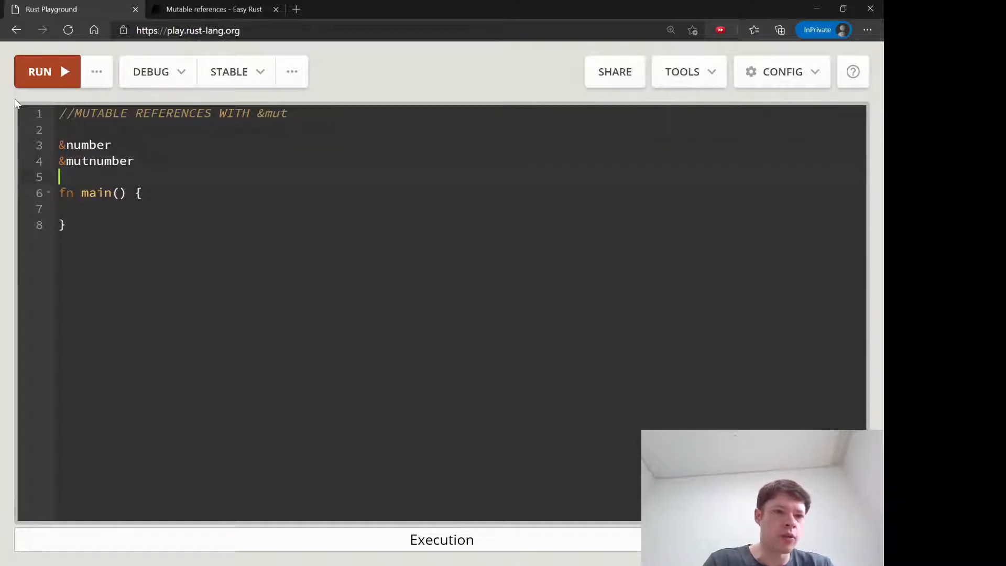
{"action": "type", "text": "\" \""}
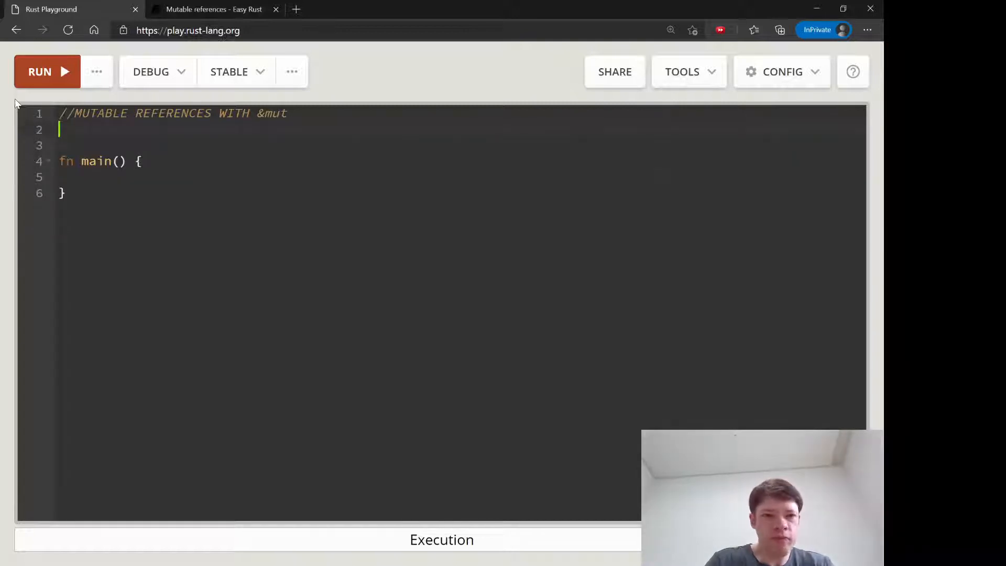
{"action": "mouse_move", "coordinate": [69, 146]}
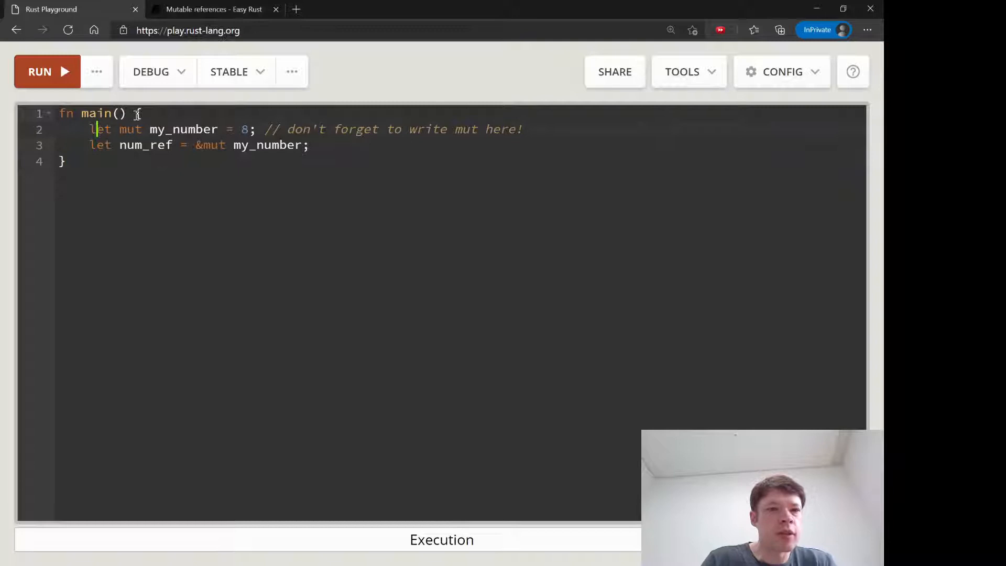
Drop mut from the my_number = 8 declaration and run to trigger the borrow error
{"action": "left_click", "coordinate": [149, 129]}
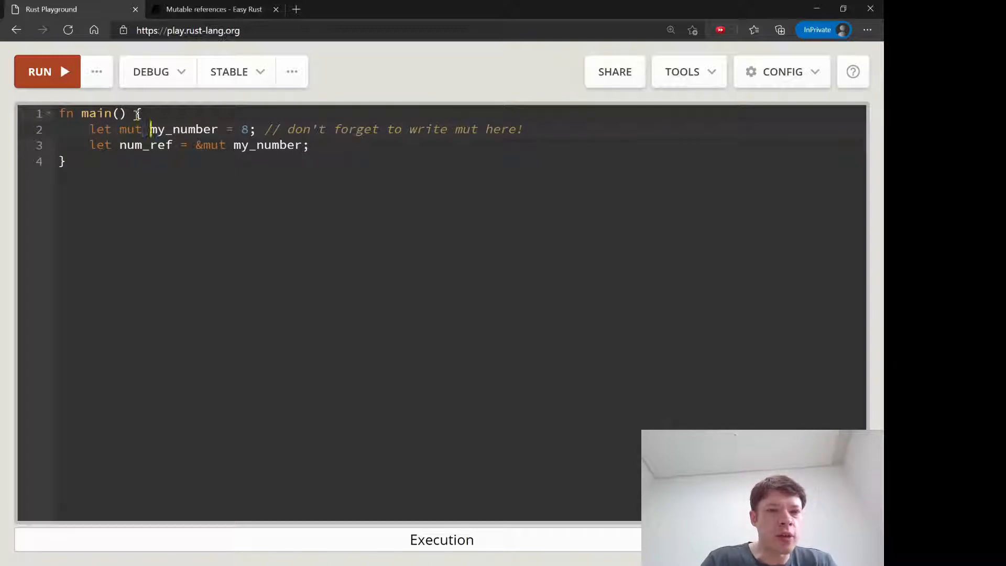
{"action": "left_click", "coordinate": [246, 145]}
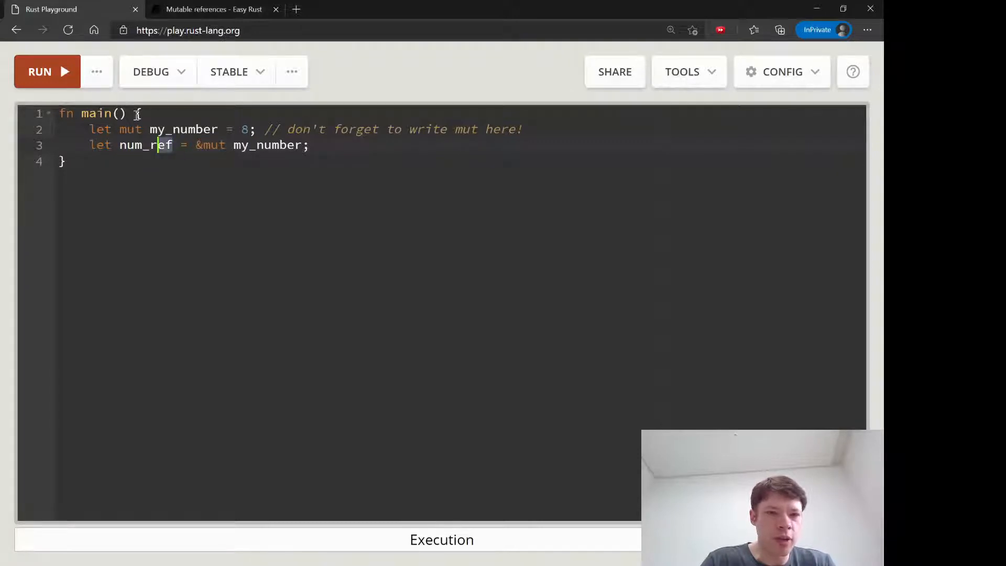
{"action": "double_click", "coordinate": [146, 145]}
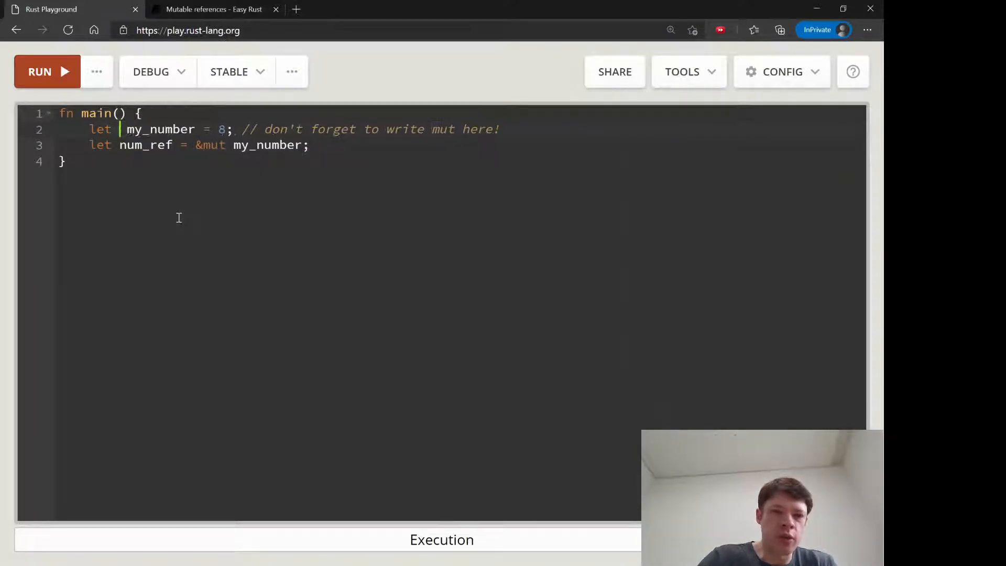
{"action": "left_click", "coordinate": [46, 72]}
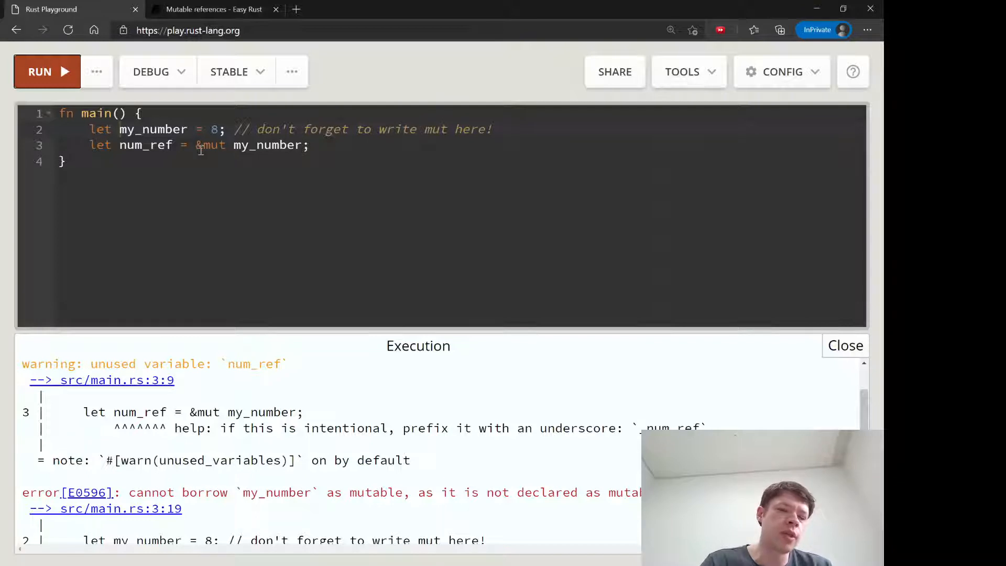
{"action": "mouse_move", "coordinate": [273, 453]}
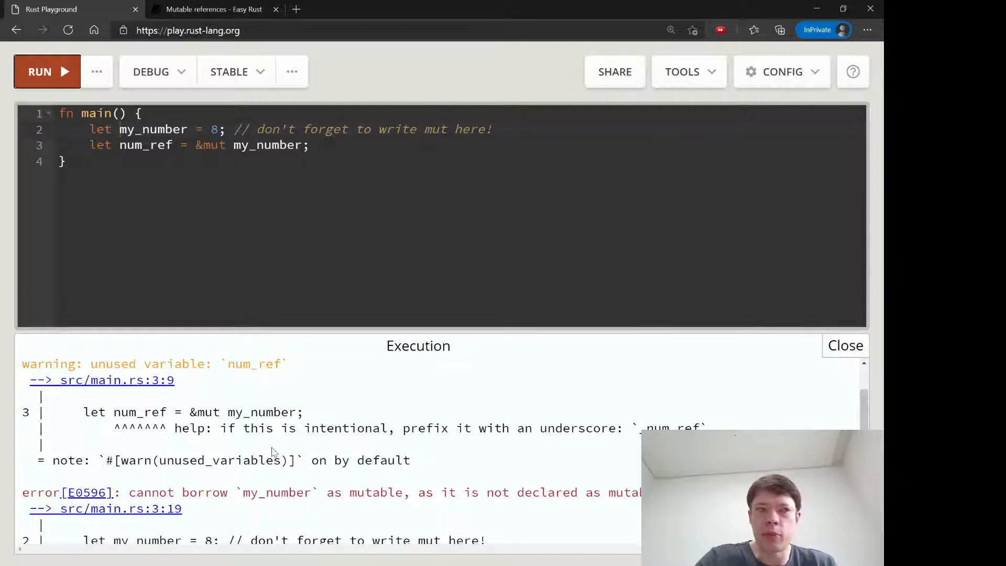
Read the E0596 'cannot borrow' error and put mut back on my_number
{"action": "scroll", "scroll_direction": "down", "scroll_amount": 3}
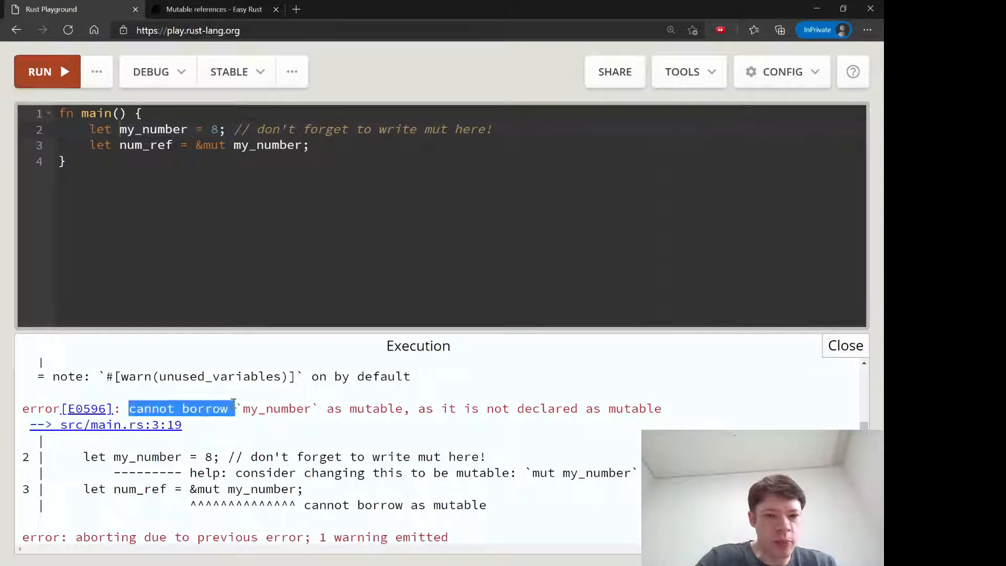
{"action": "left_click_drag", "start_coordinate": [235, 408], "coordinate": [661, 409]}
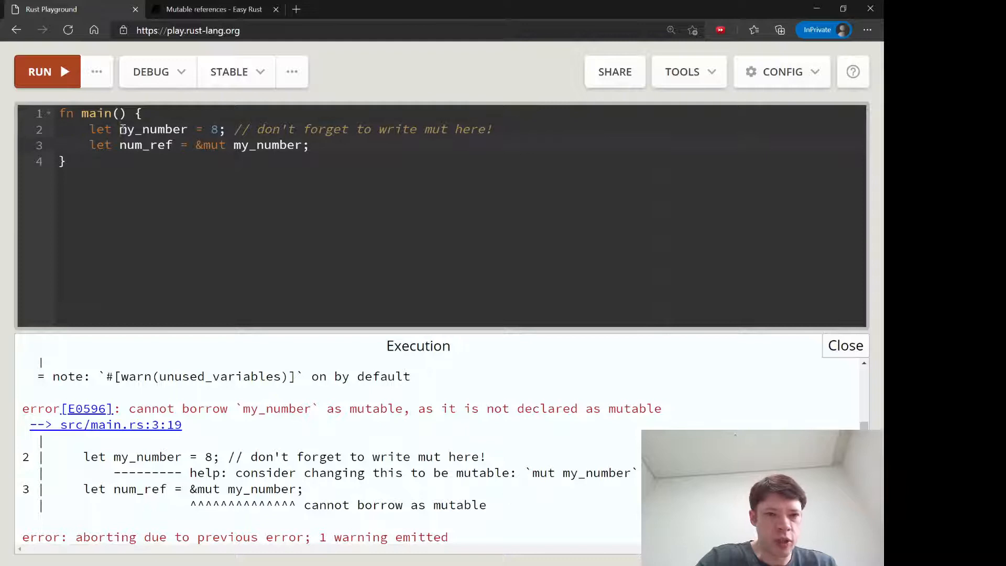
{"action": "type", "text": "mut"}
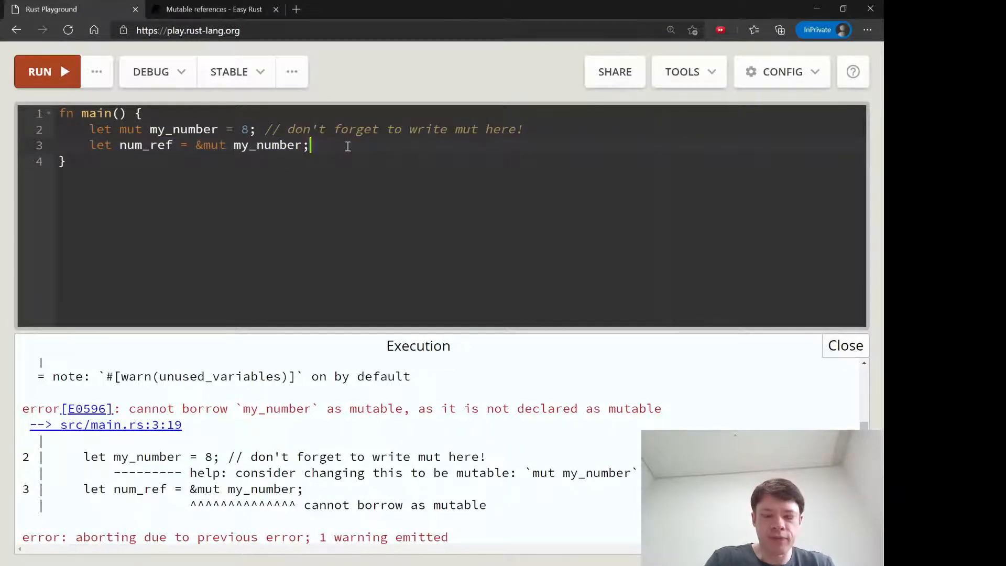
Add '*num_ref += 10;' and 'println!("{}", my_number);' below the reference line
{"action": "key", "text": "Enter"}
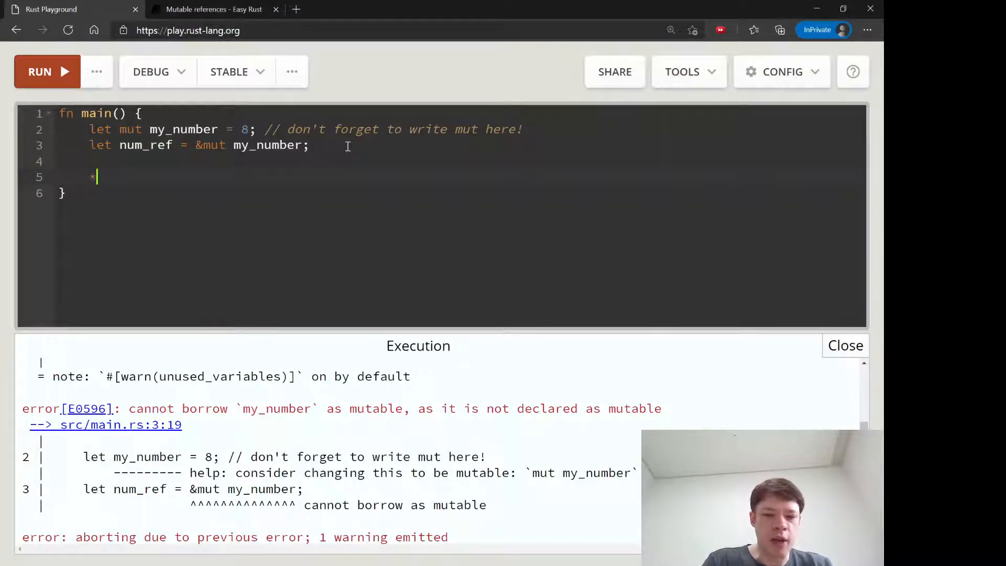
{"action": "type", "text": "& ="}
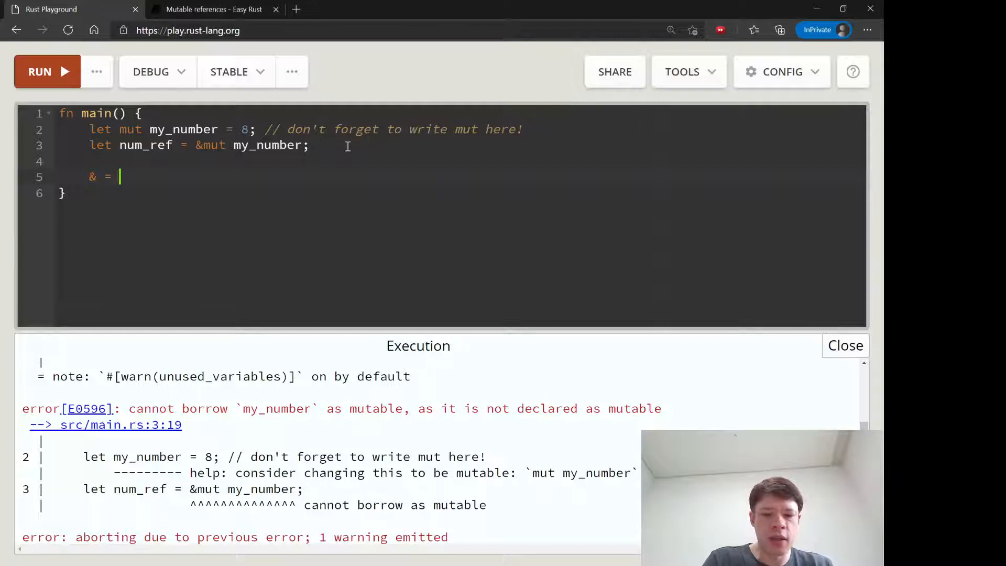
{"action": "type", "text": "*"}
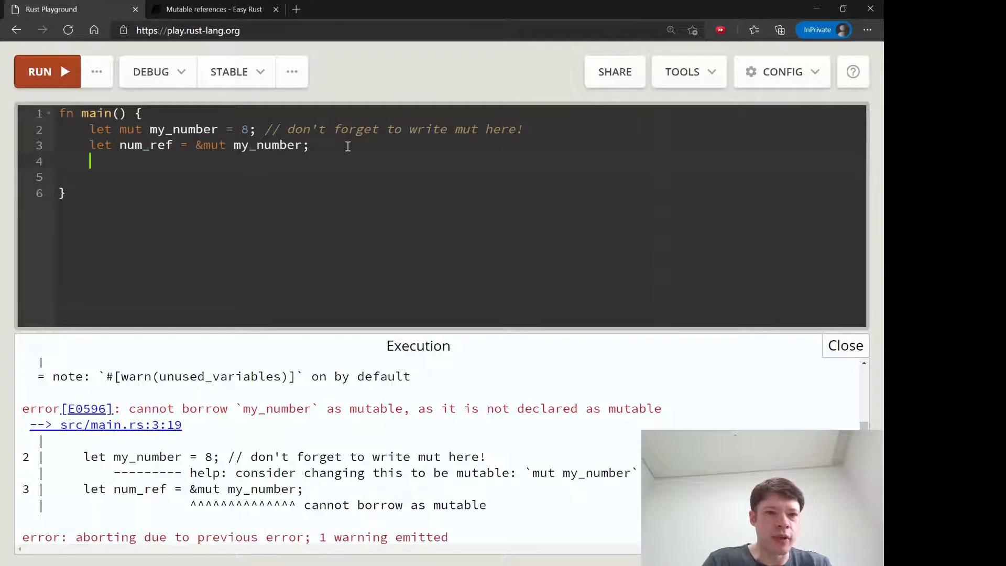
{"action": "type", "text": "num_"}
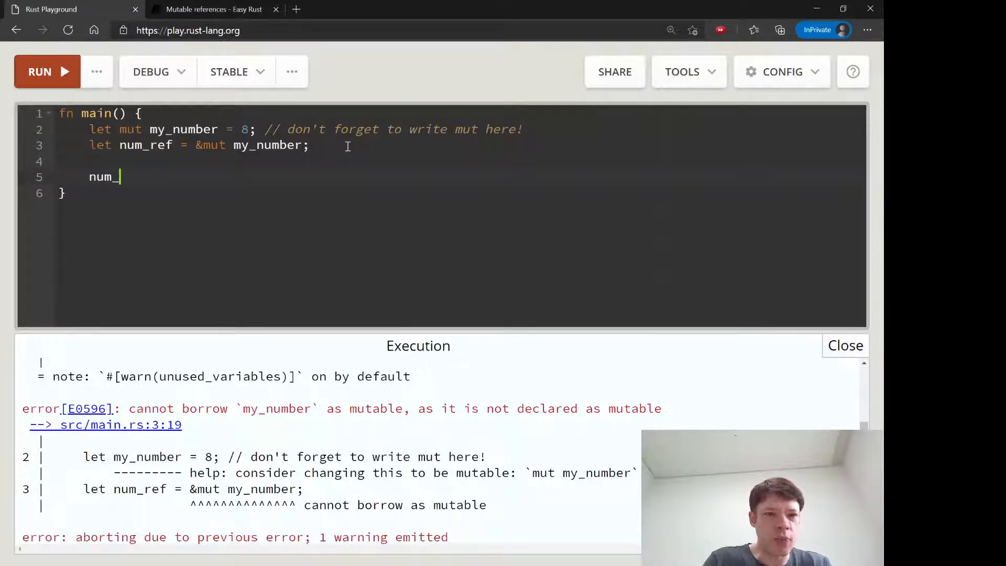
{"action": "type", "text": "ref +="}
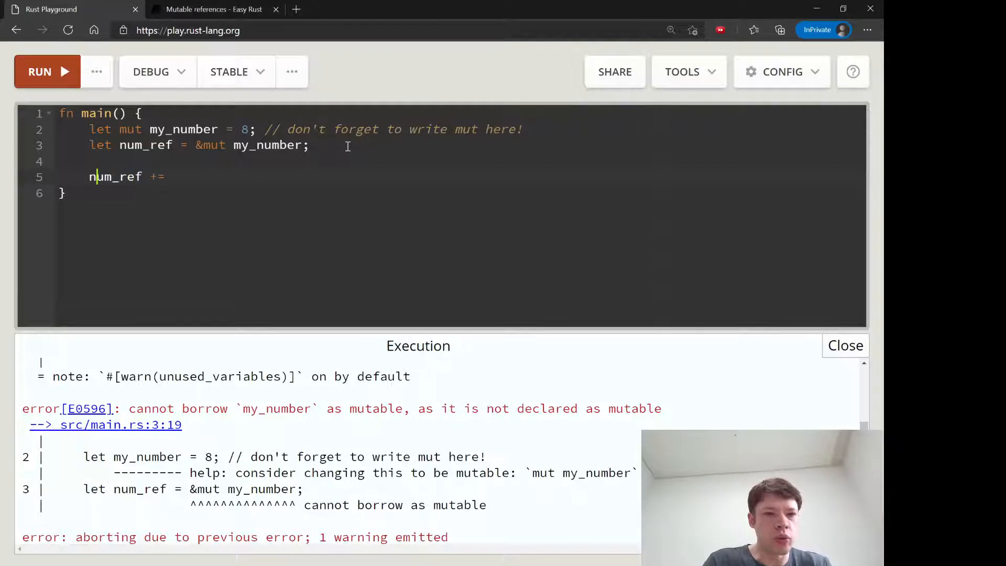
{"action": "type", "text": "*num_ref += 10;"}
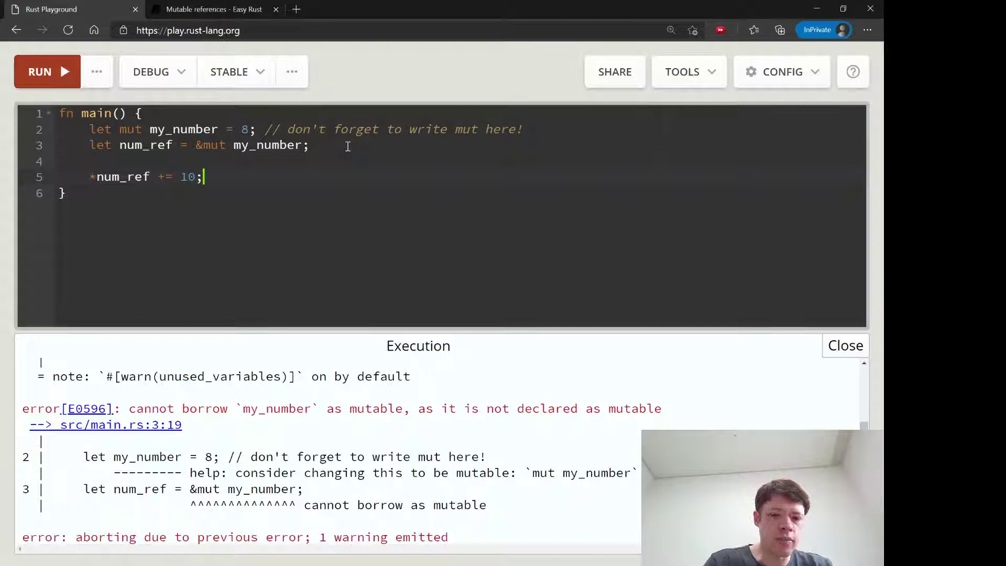
{"action": "type", "text": "println!(\"{}\")"}
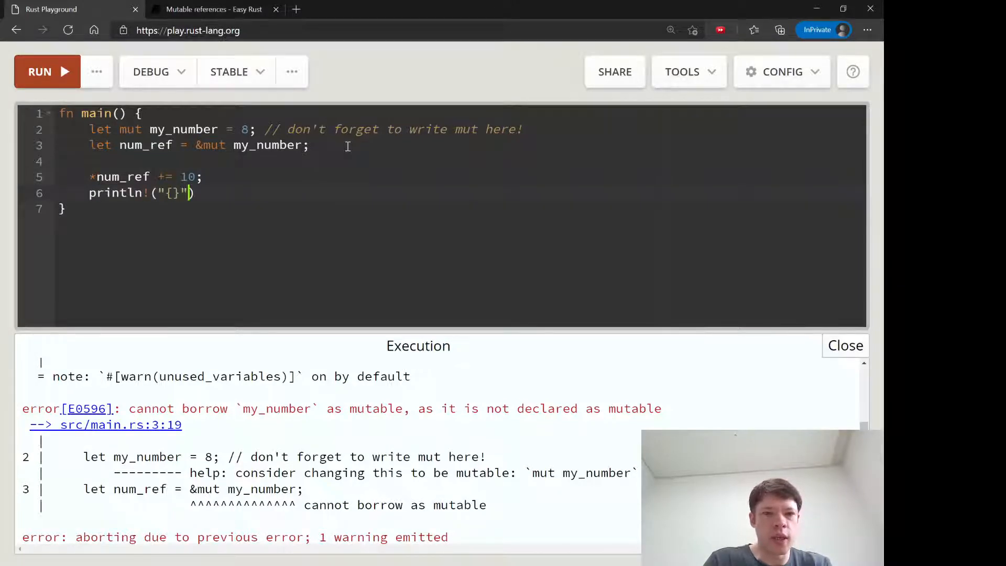
{"action": "type", "text": ", my_num"}
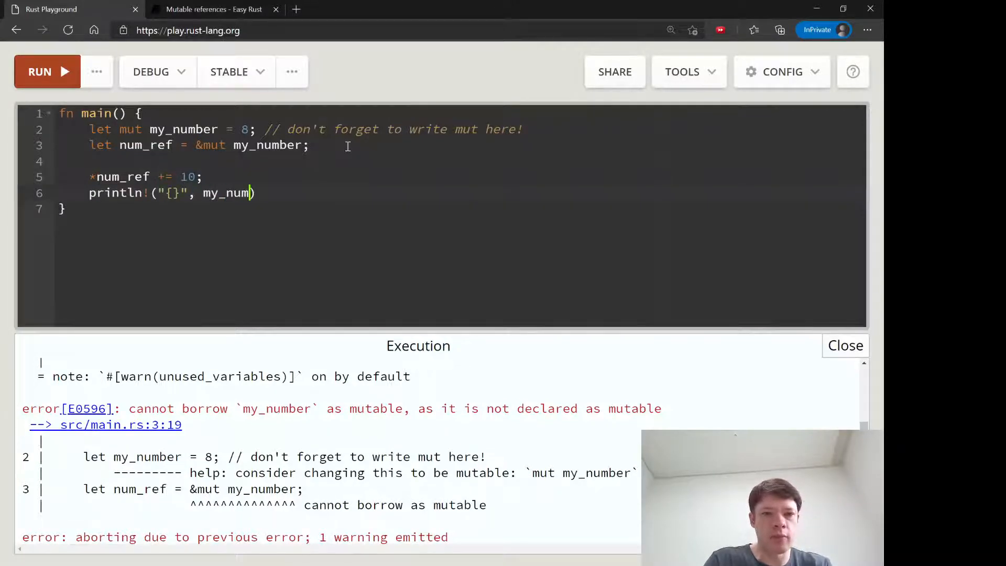
{"action": "type", "text": "ber);"}
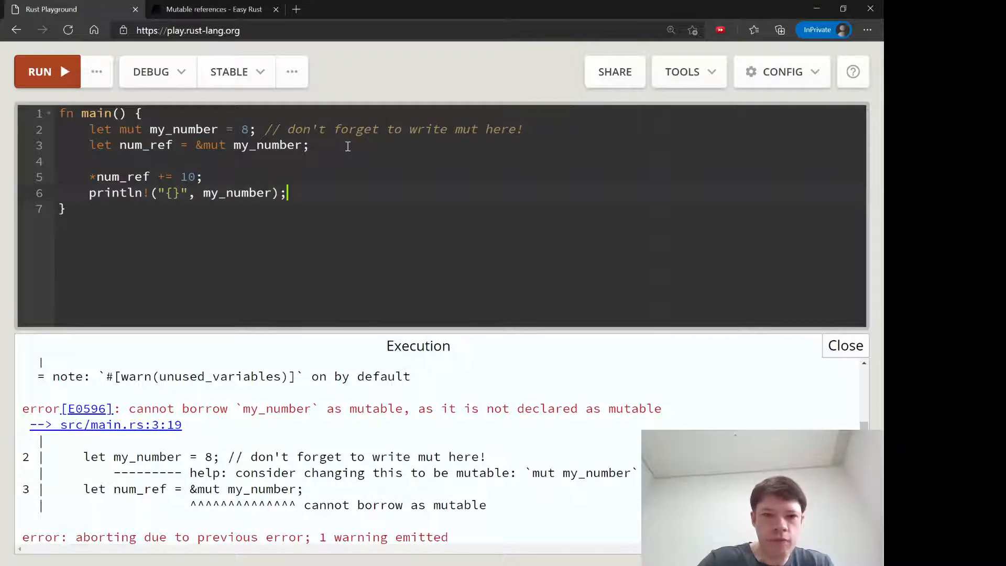
{"action": "left_click", "coordinate": [46, 72]}
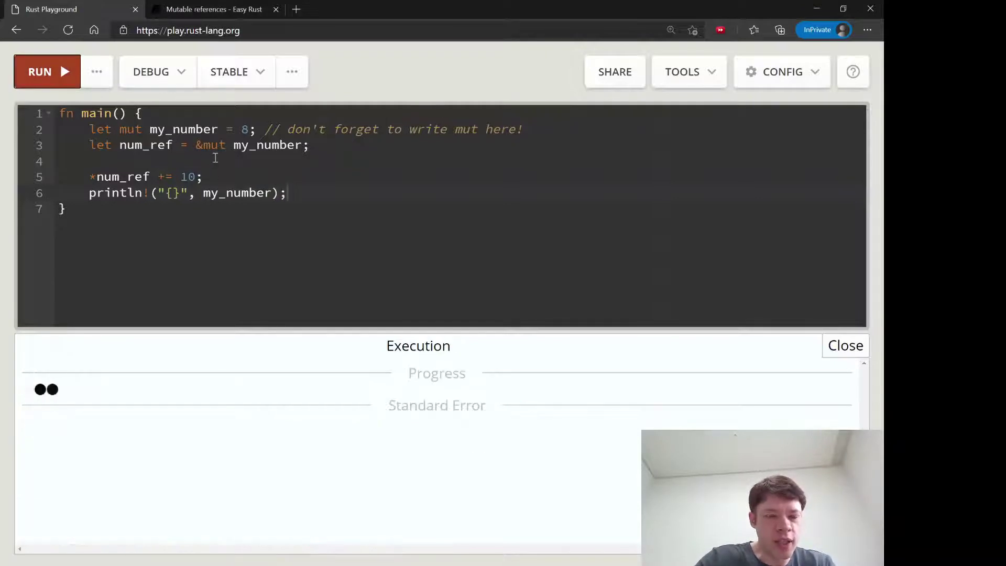
{"action": "left_click", "coordinate": [46, 72]}
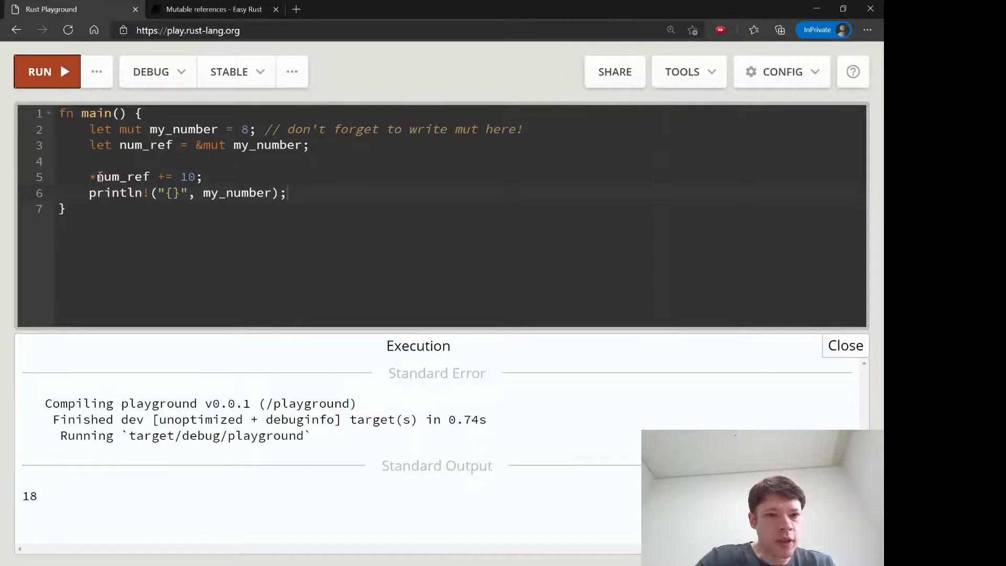
{"action": "double_click", "coordinate": [123, 177]}
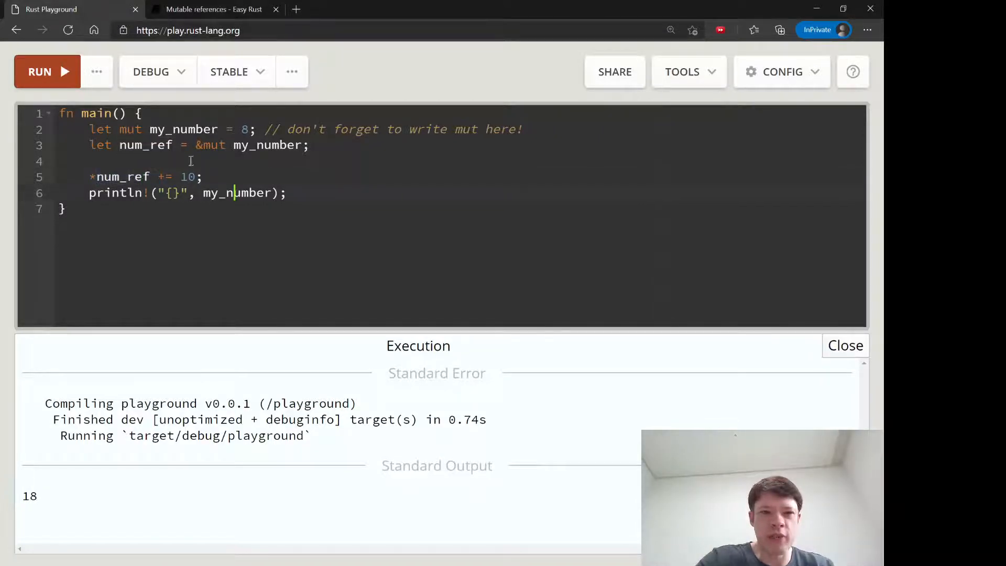
{"action": "double_click", "coordinate": [183, 129]}
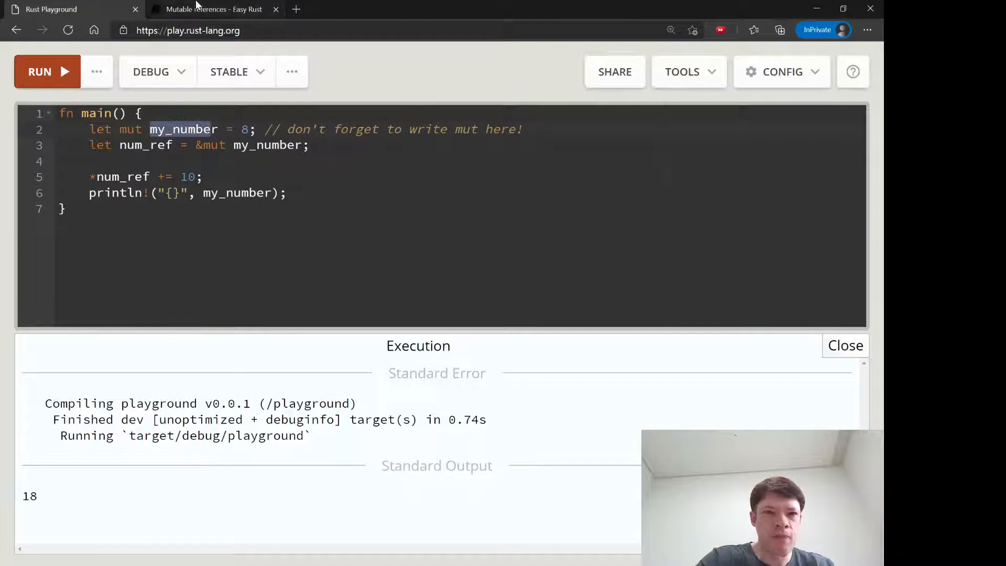
Open the Easy Rust Mutable references chapter and read Rule 1 and Rule 2
{"action": "left_click", "coordinate": [214, 9]}
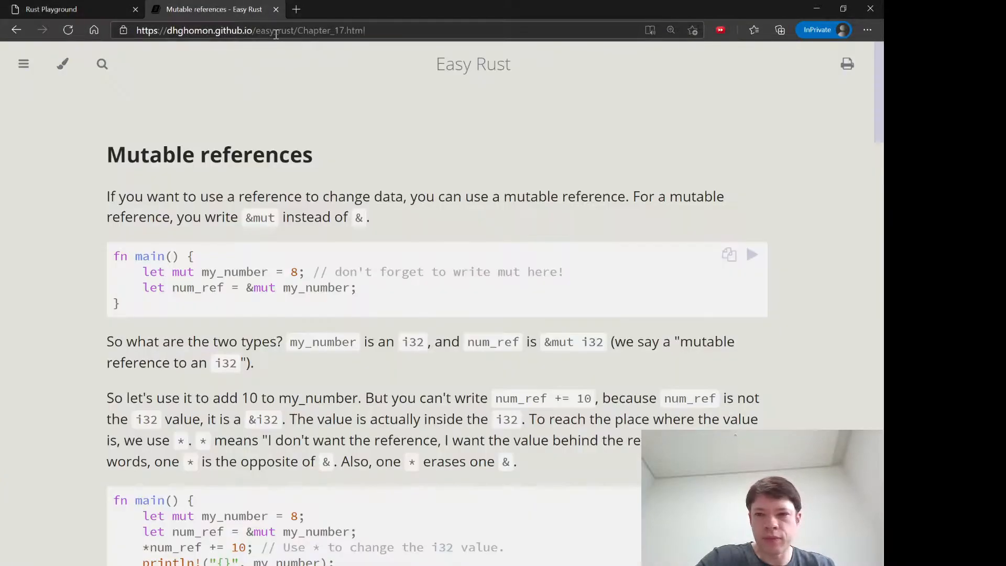
{"action": "scroll", "scroll_direction": "down", "scroll_amount": 3}
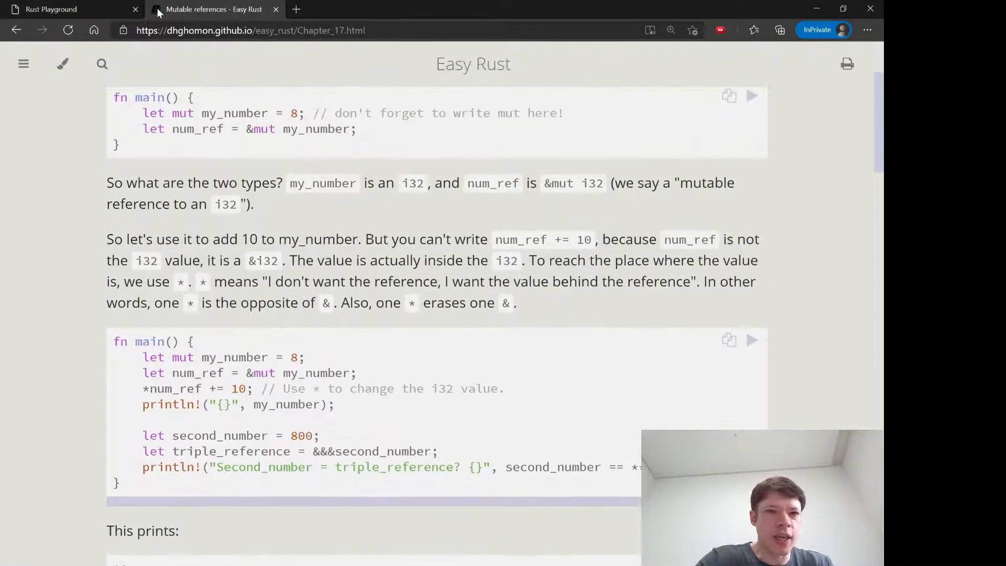
{"action": "left_click", "coordinate": [53, 9]}
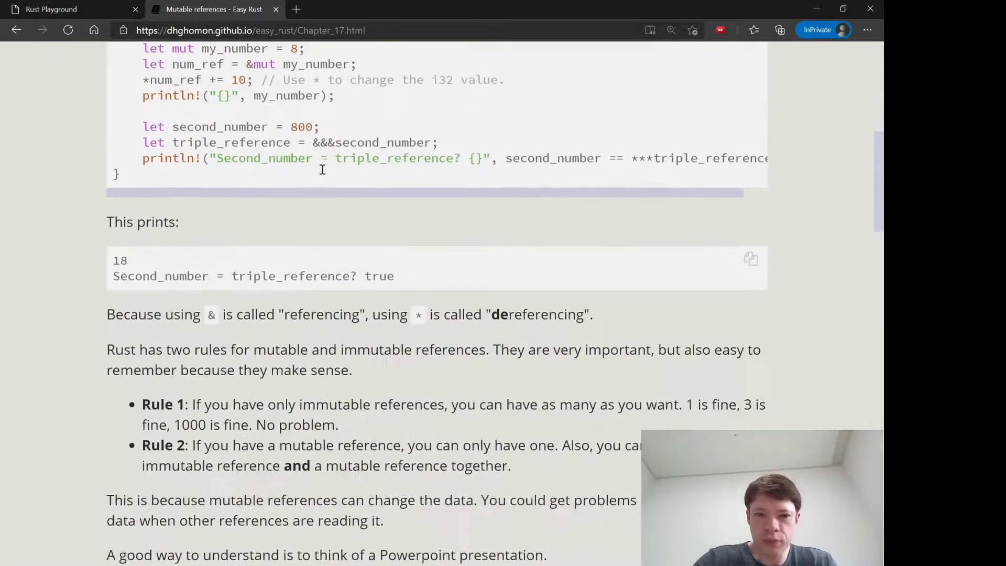
{"action": "scroll", "scroll_direction": "down", "scroll_amount": 3}
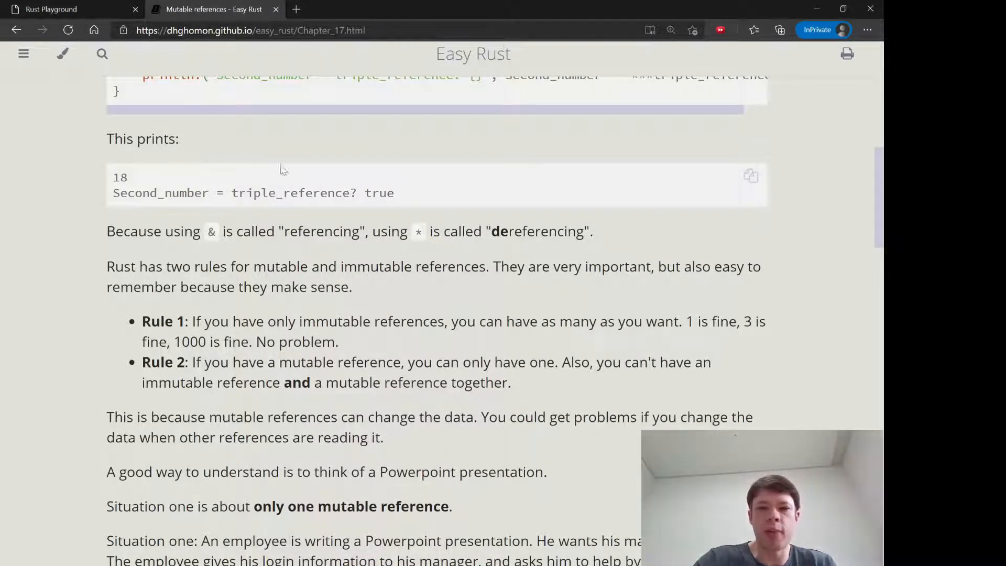
{"action": "mouse_move", "coordinate": [284, 251]}
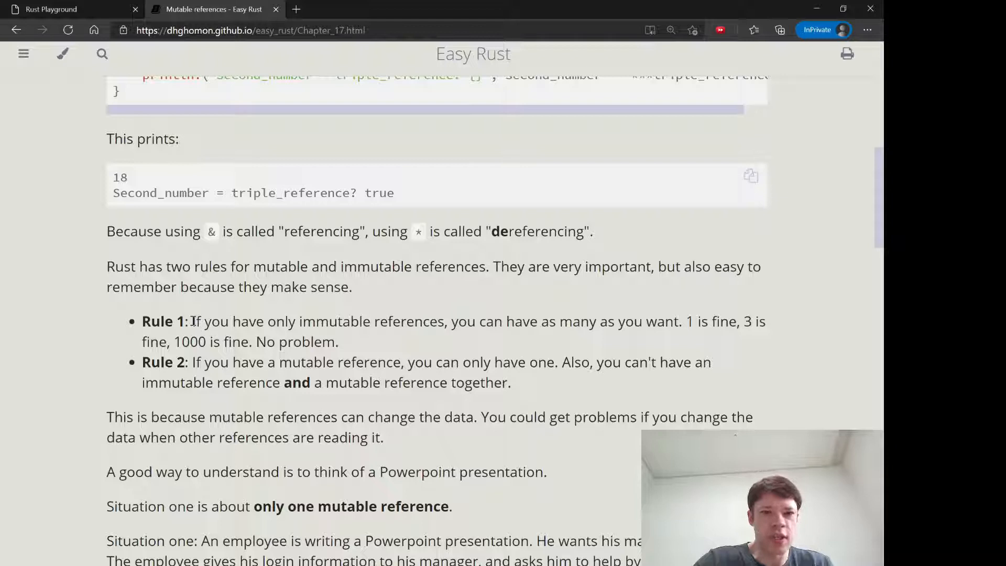
{"action": "left_click_drag", "start_coordinate": [191, 321], "coordinate": [441, 321]}
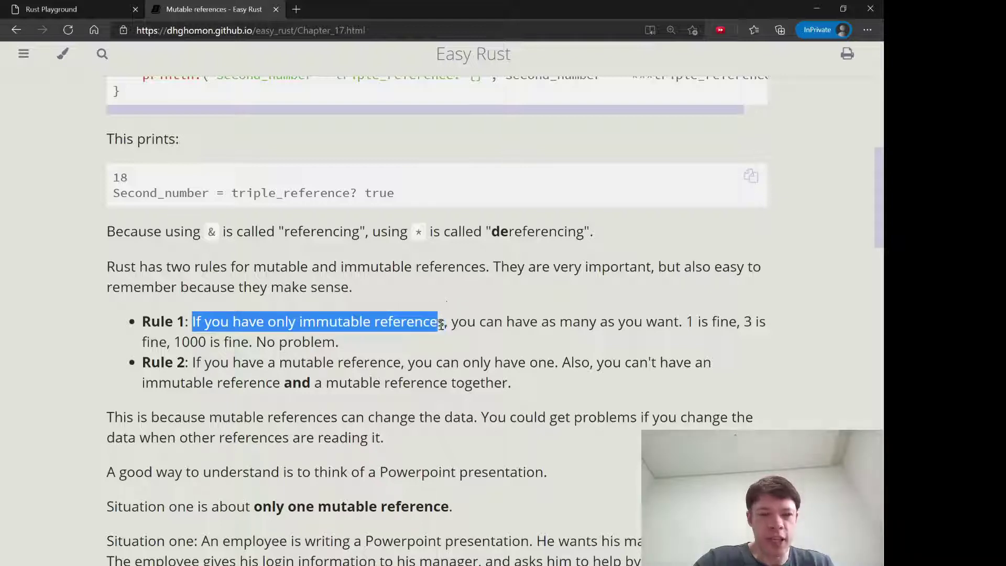
{"action": "left_click", "coordinate": [368, 343]}
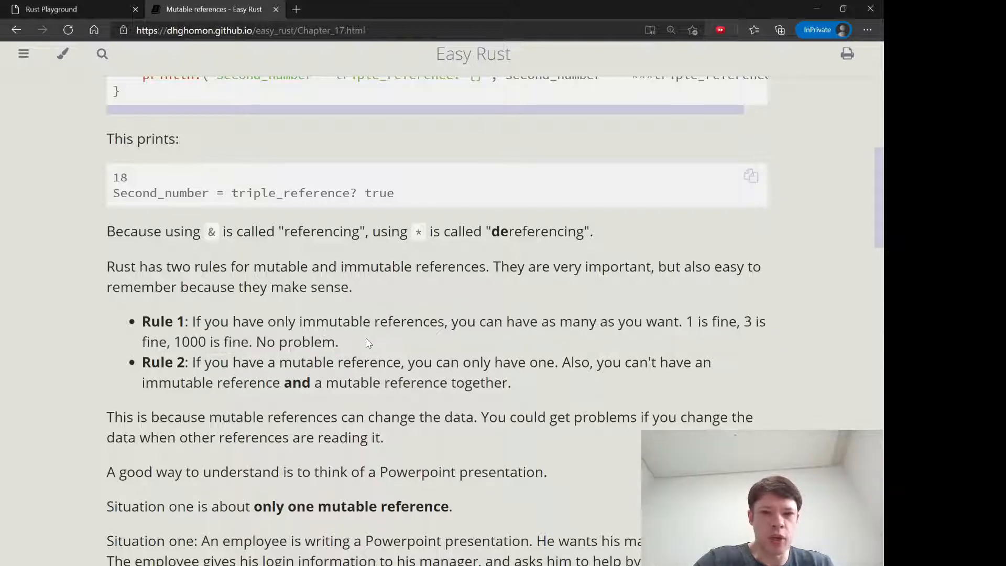
{"action": "mouse_move", "coordinate": [279, 363]}
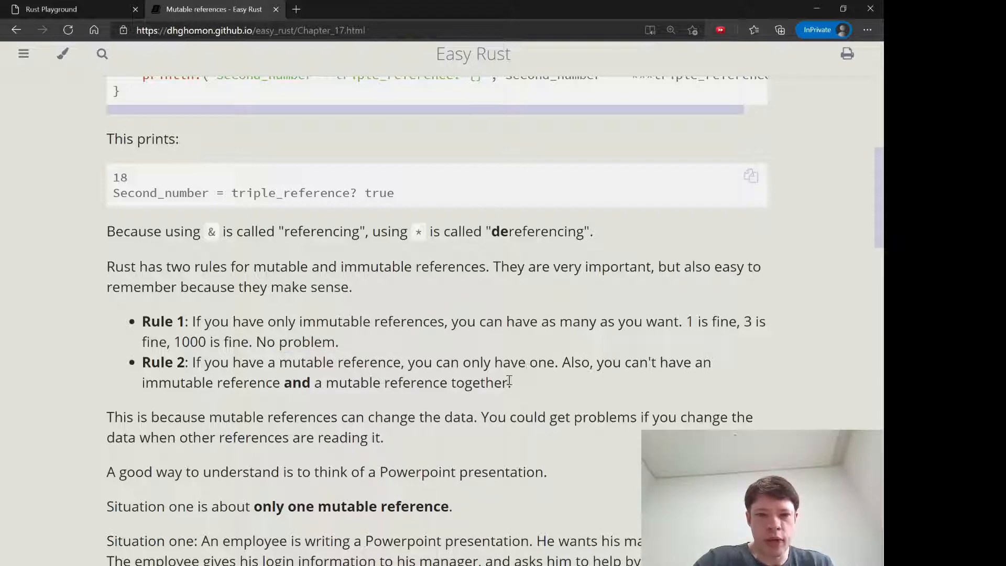
{"action": "left_click_drag", "start_coordinate": [142, 383], "coordinate": [509, 383]}
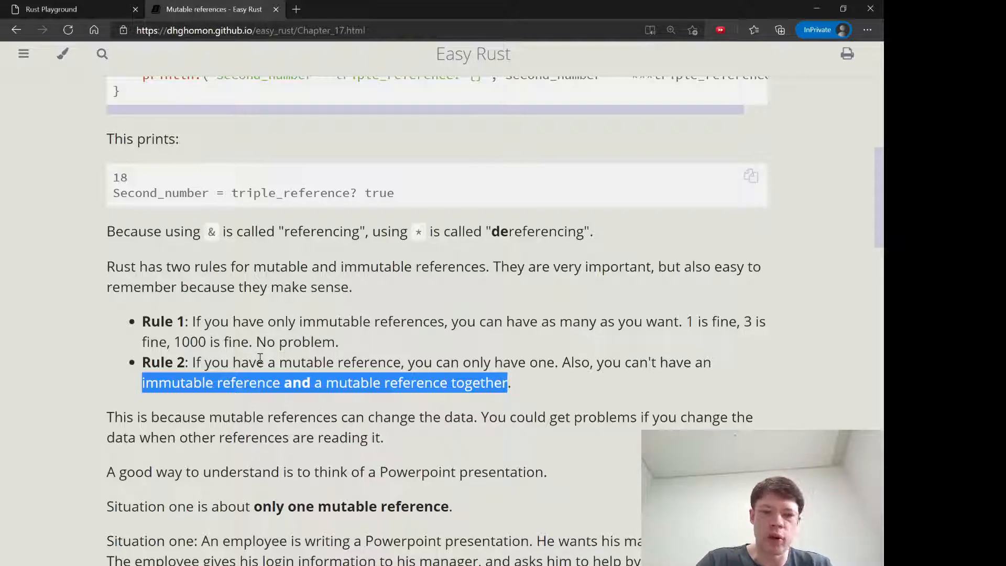
{"action": "scroll", "scroll_direction": "down", "scroll_amount": 3}
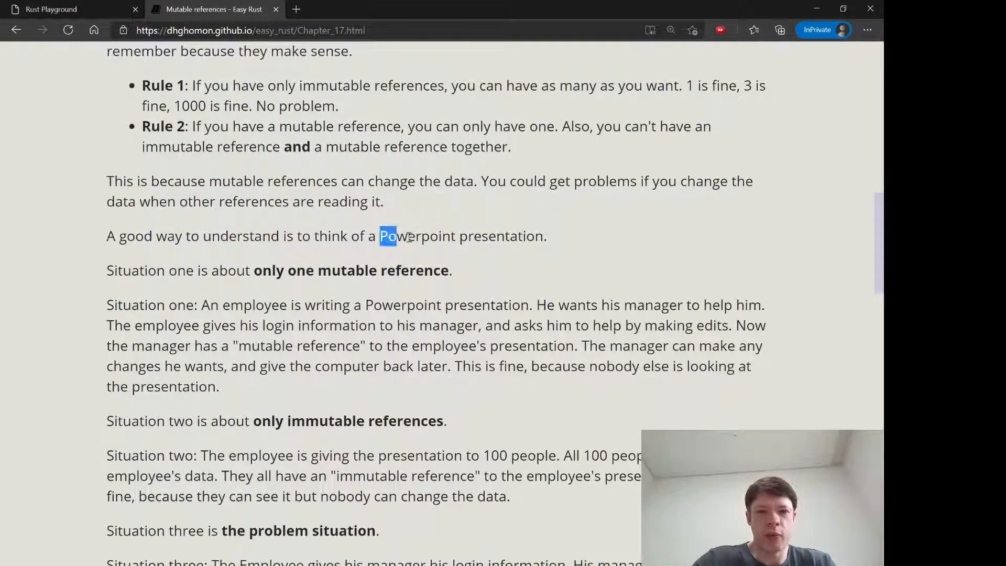
Read the PowerPoint analogy's Situation two, highlighting its heading and explanation
{"action": "left_click", "coordinate": [558, 242]}
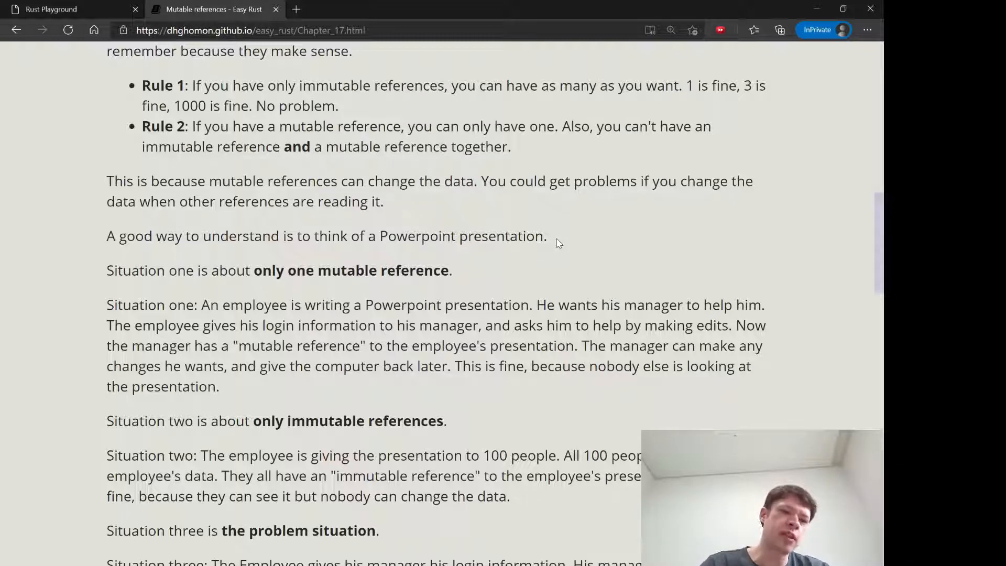
{"action": "scroll", "scroll_direction": "down", "scroll_amount": 3}
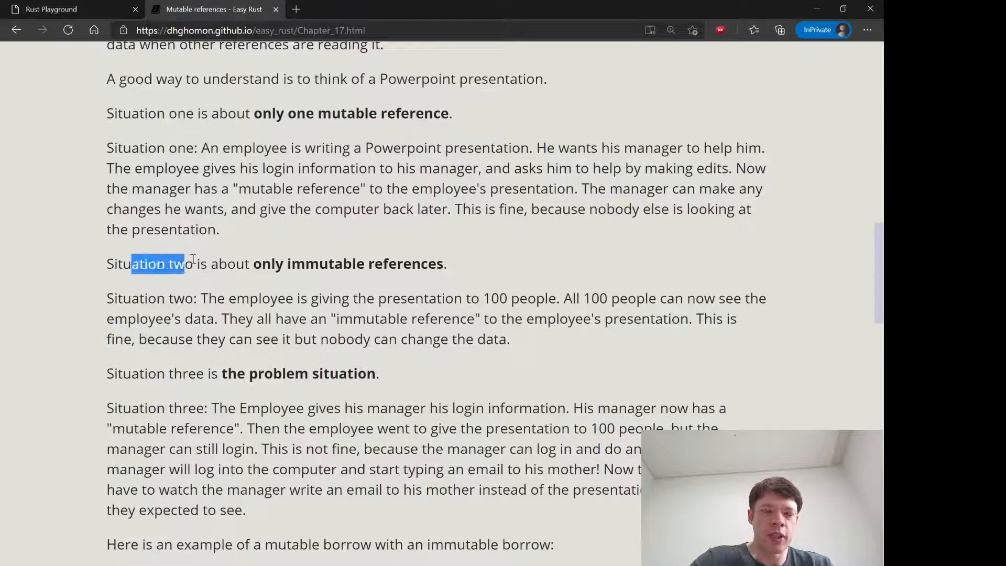
{"action": "left_click_drag", "start_coordinate": [183, 263], "coordinate": [445, 264]}
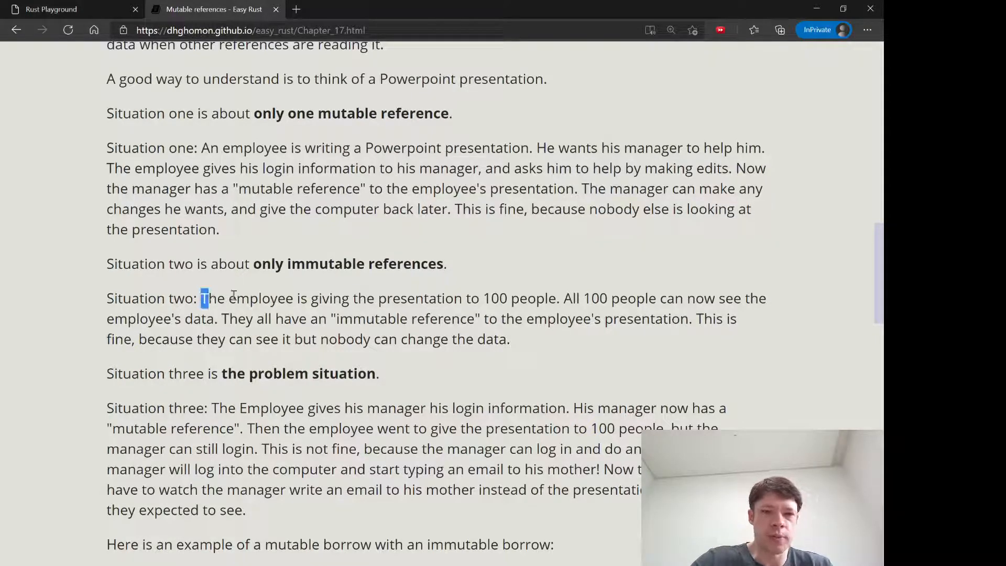
{"action": "left_click_drag", "start_coordinate": [201, 298], "coordinate": [511, 339]}
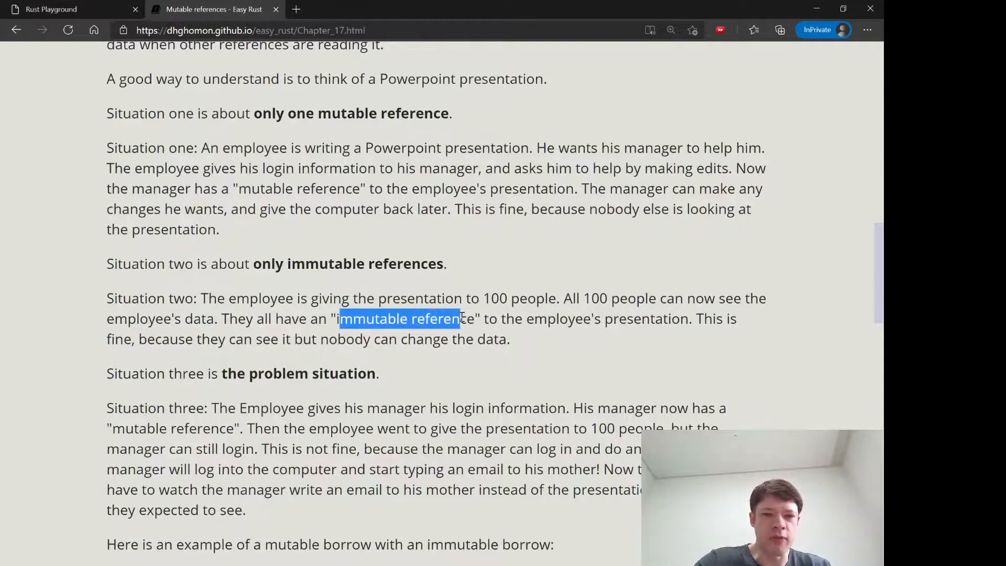
Read Situation three about the manager still logging in, reaching the mixed-borrow example
{"action": "scroll", "scroll_direction": "down", "scroll_amount": 3}
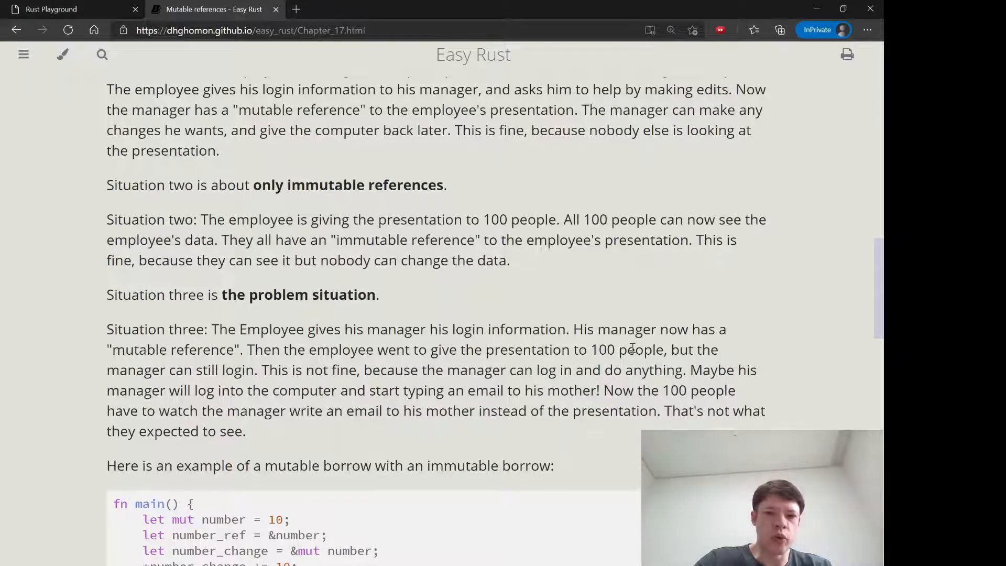
{"action": "left_click_drag", "start_coordinate": [433, 349], "coordinate": [670, 349]}
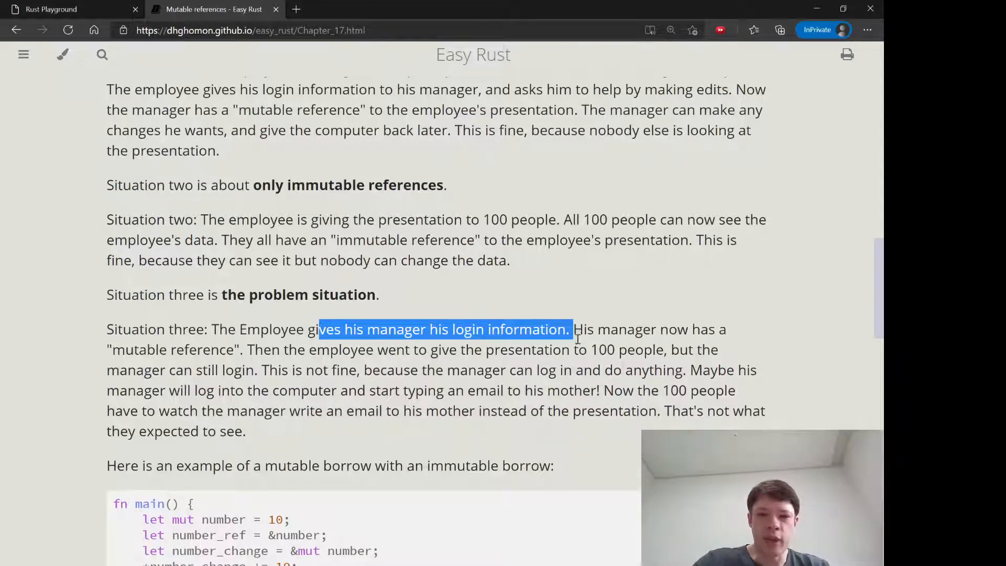
{"action": "left_click", "coordinate": [447, 346]}
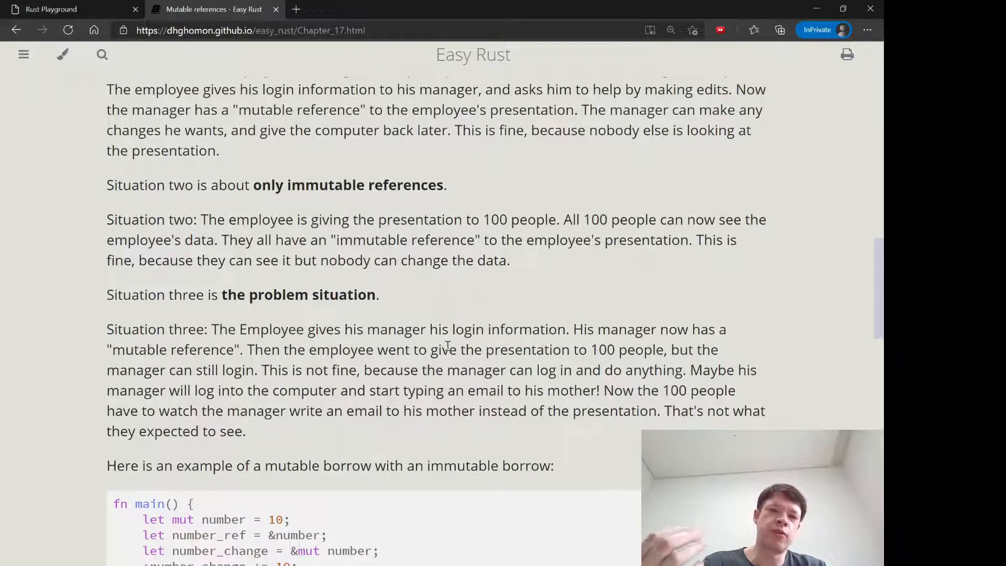
{"action": "scroll", "scroll_direction": "down", "scroll_amount": 3}
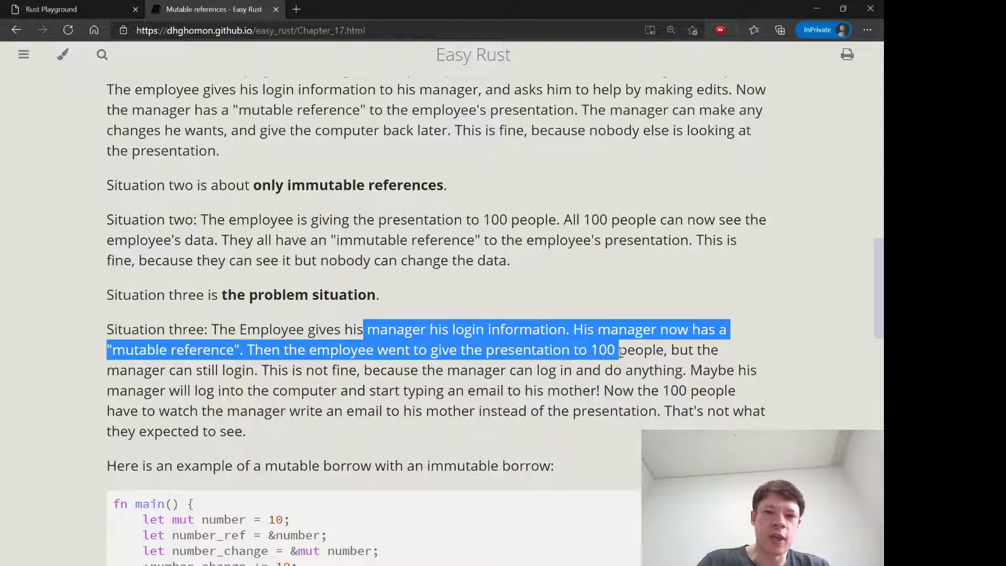
{"action": "left_click", "coordinate": [479, 353]}
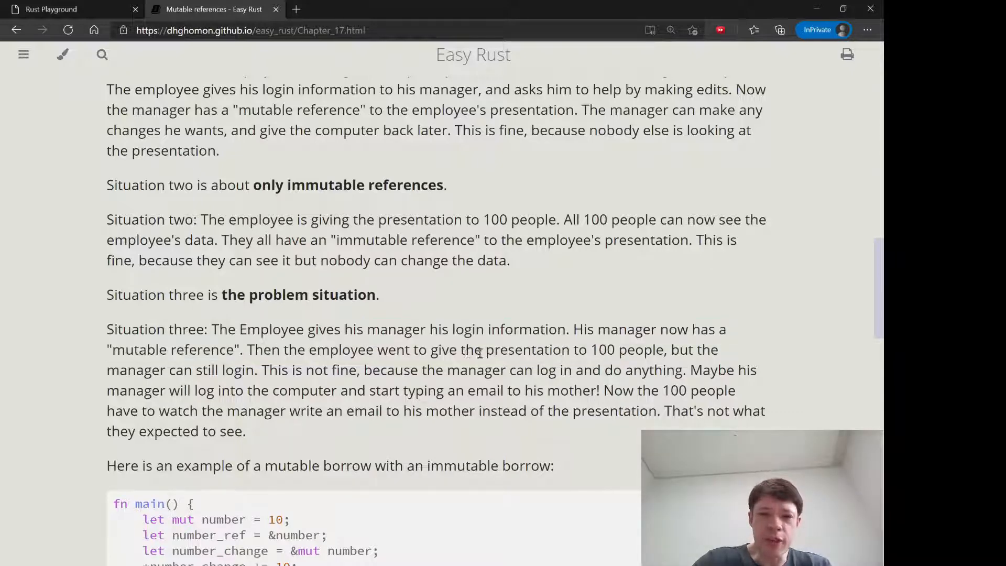
{"action": "left_click_drag", "start_coordinate": [450, 349], "coordinate": [557, 369]}
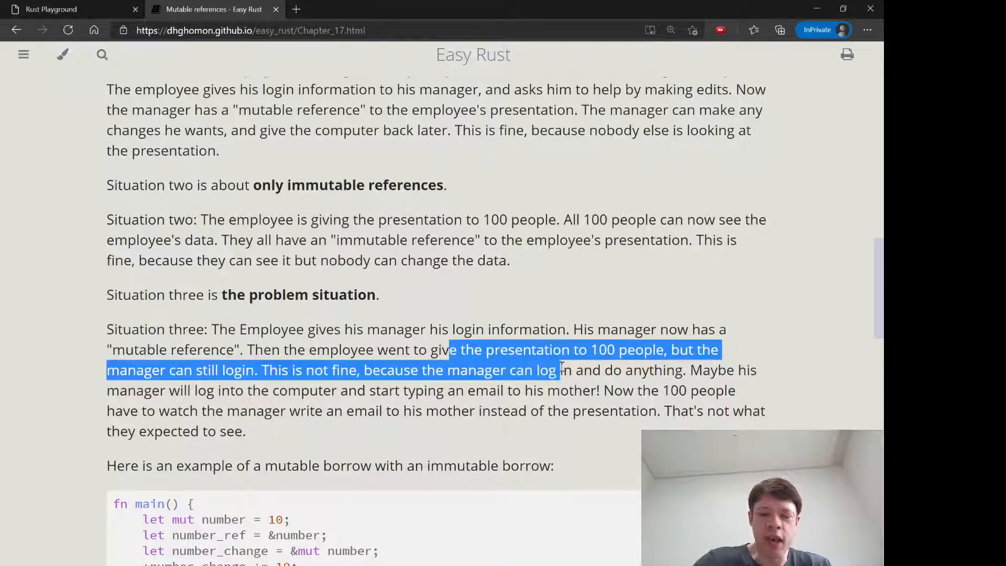
{"action": "scroll", "scroll_direction": "down", "scroll_amount": 3}
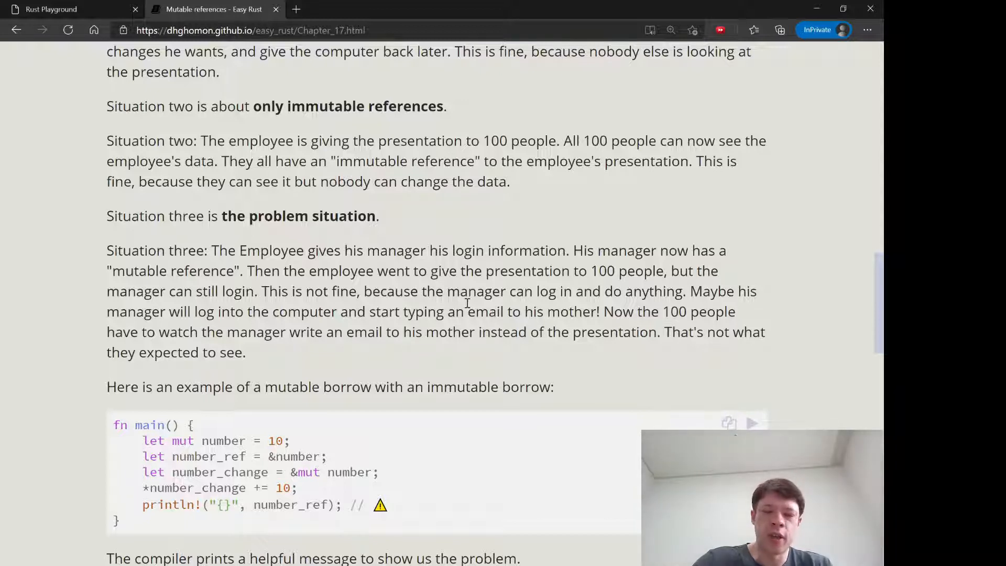
{"action": "mouse_move", "coordinate": [300, 386]}
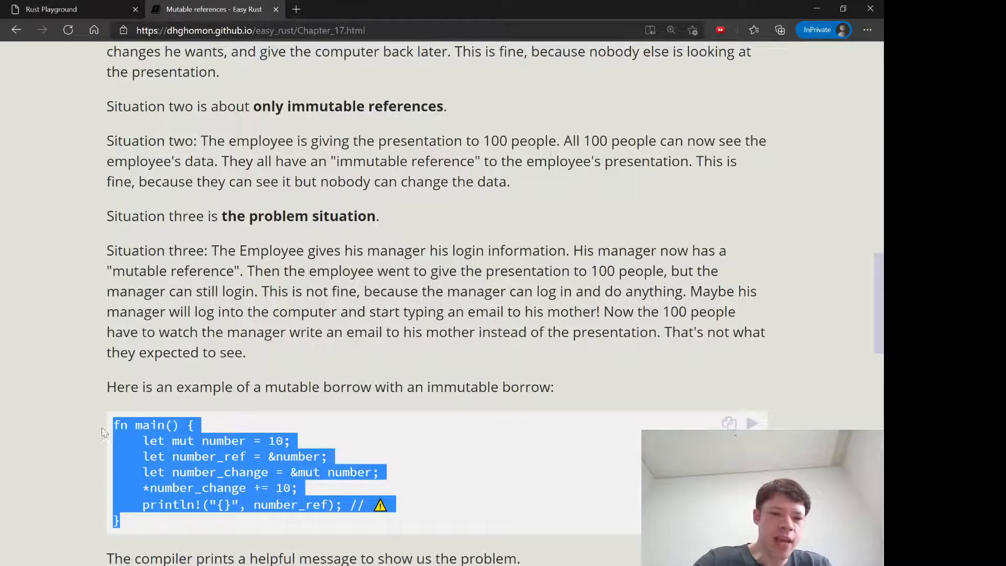
Put the number_ref/number_change example in the Playground, select the add-10 line, and run it
{"action": "left_click", "coordinate": [50, 9]}
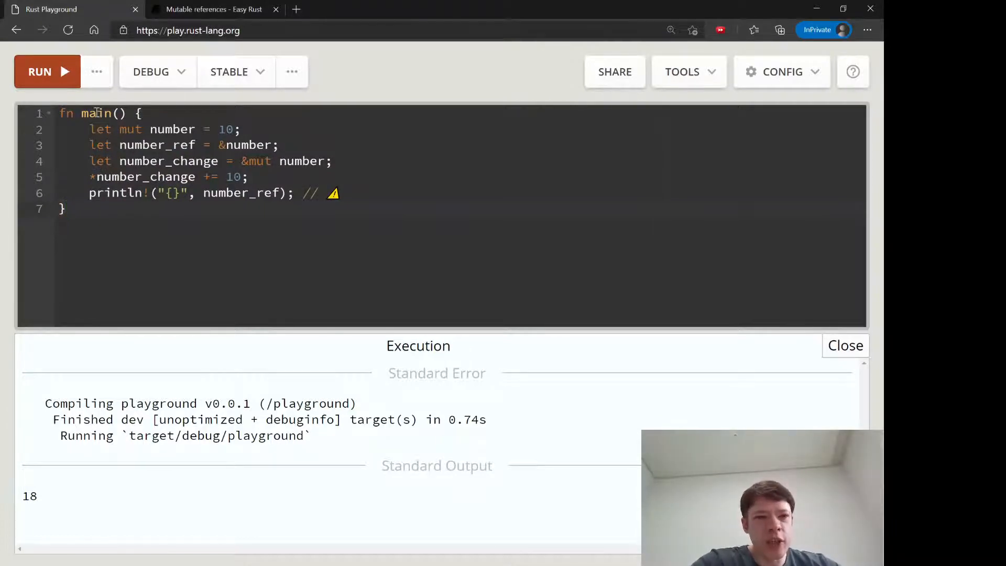
{"action": "left_click_drag", "start_coordinate": [118, 129], "coordinate": [196, 129]}
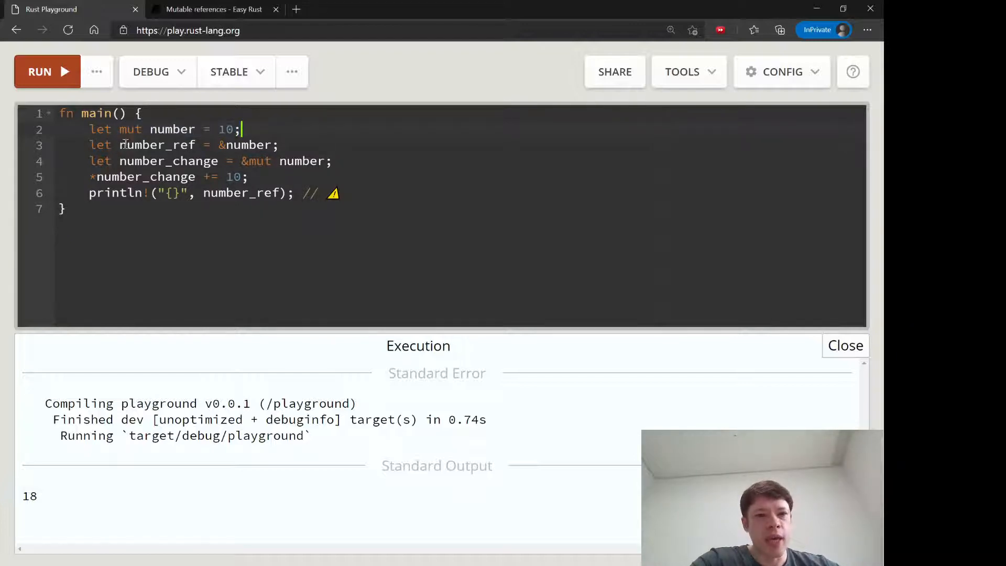
{"action": "left_click_drag", "start_coordinate": [119, 145], "coordinate": [281, 144]}
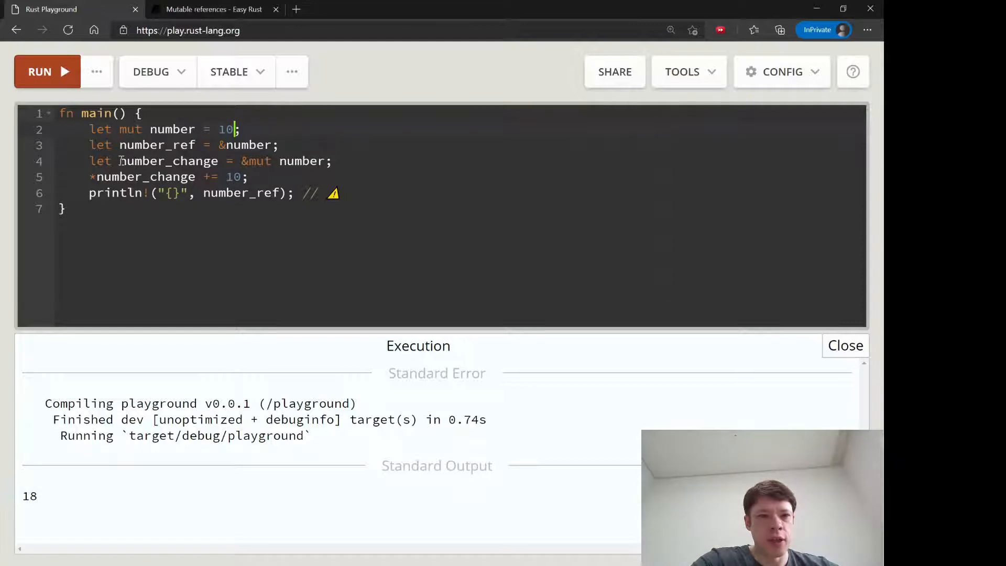
{"action": "left_click_drag", "start_coordinate": [119, 161], "coordinate": [266, 161]}
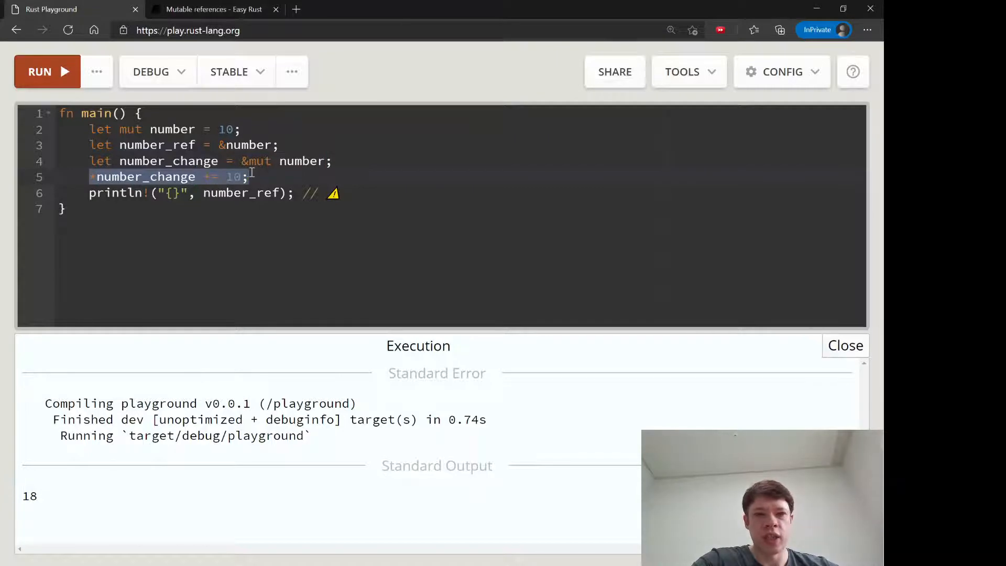
{"action": "left_click", "coordinate": [46, 72]}
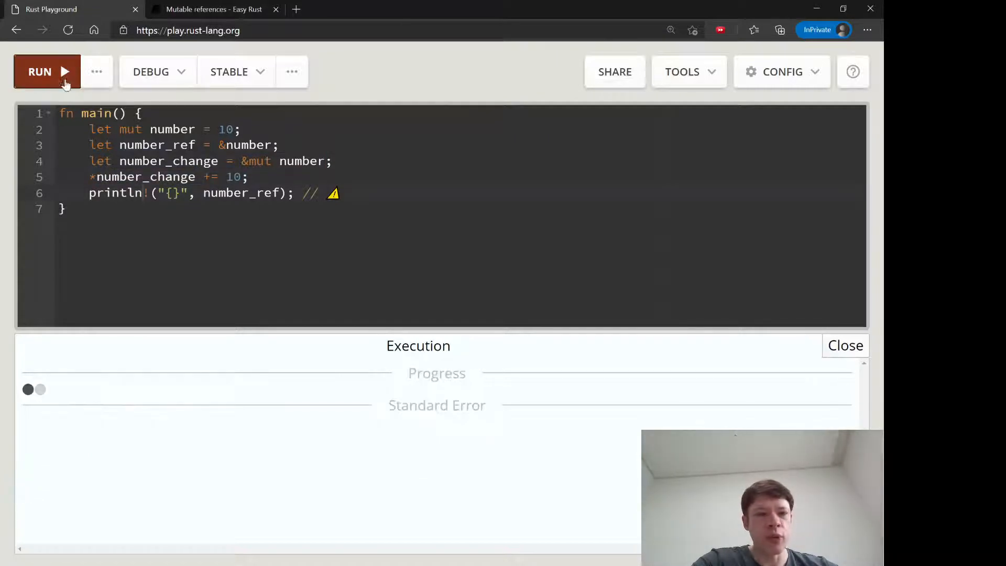
{"action": "left_click", "coordinate": [46, 72]}
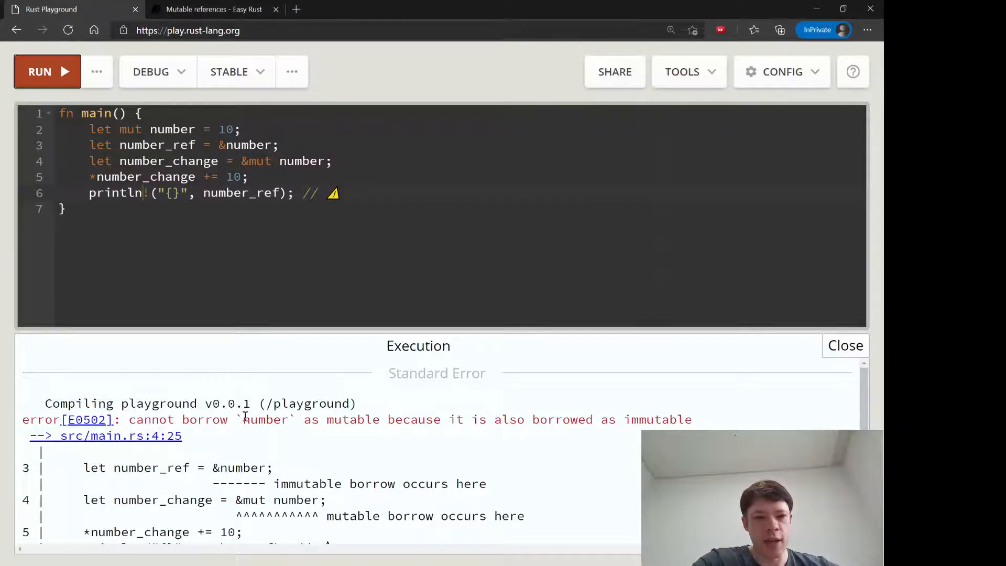
{"action": "left_click_drag", "start_coordinate": [243, 419], "coordinate": [581, 420]}
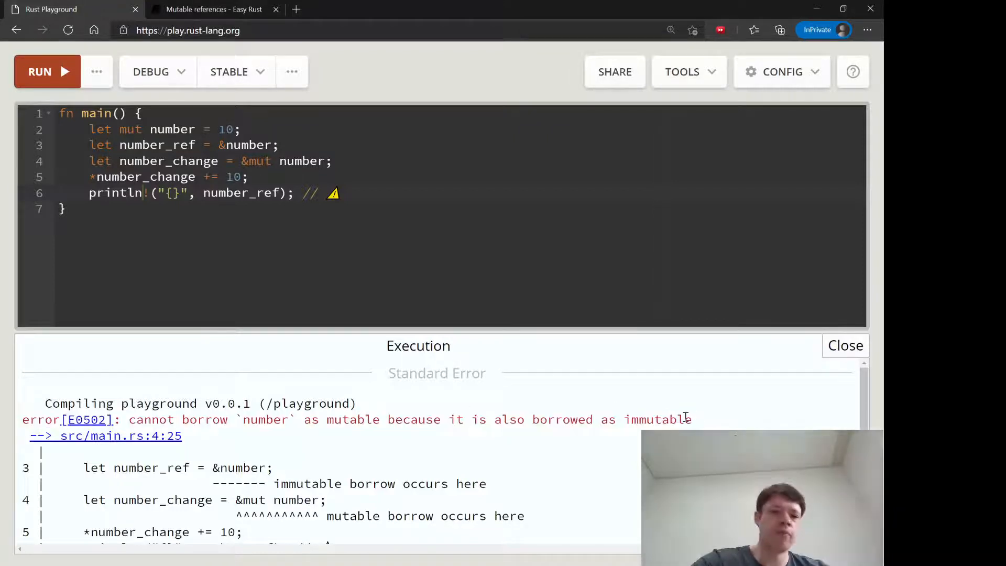
{"action": "scroll", "scroll_direction": "down", "scroll_amount": 3}
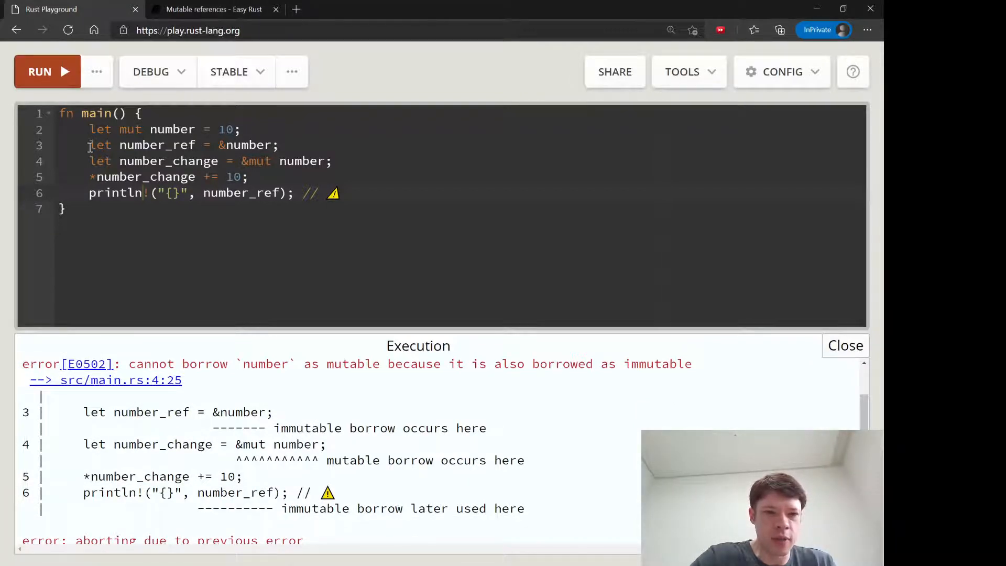
{"action": "left_click_drag", "start_coordinate": [82, 412], "coordinate": [367, 428]}
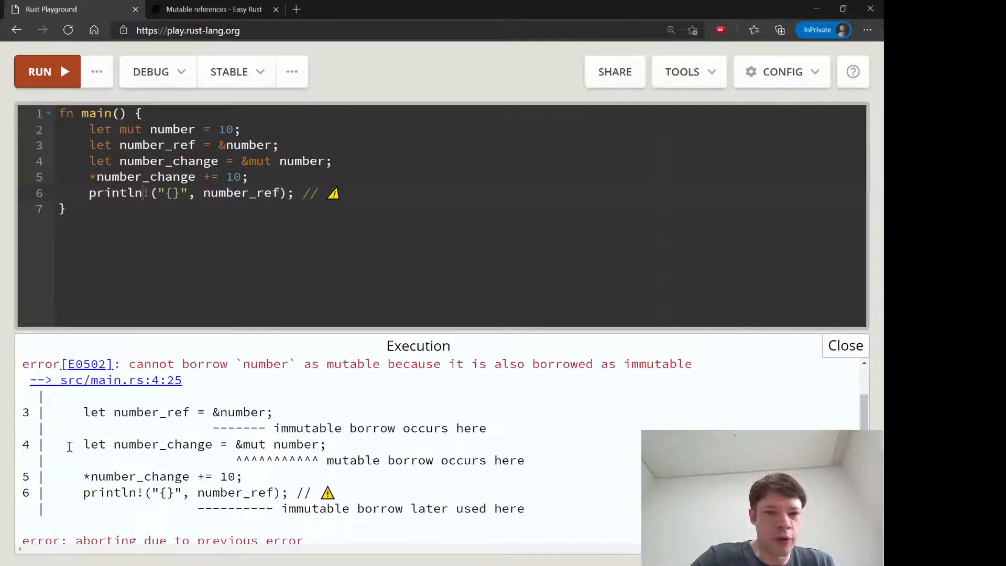
{"action": "left_click_drag", "start_coordinate": [327, 460], "coordinate": [456, 460]}
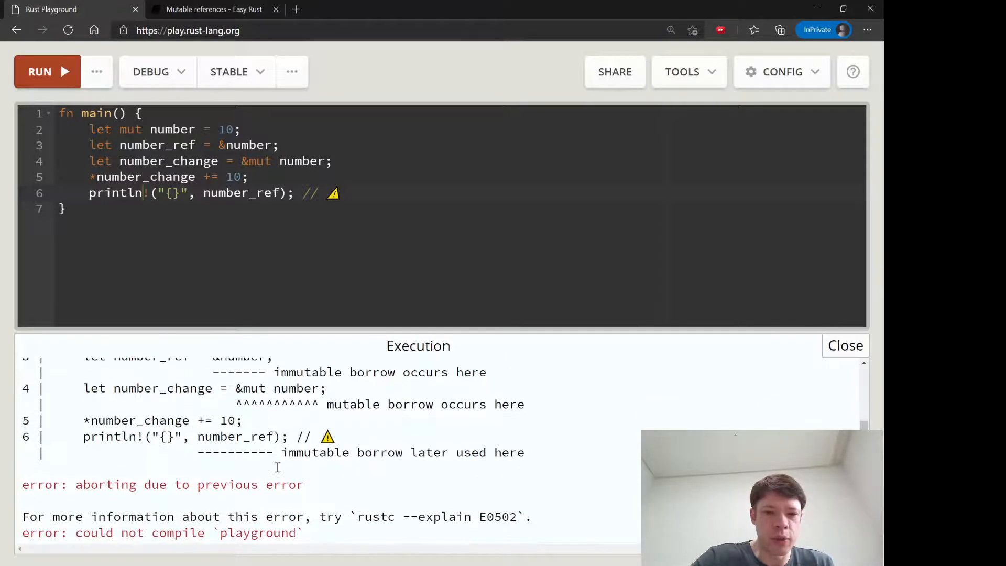
{"action": "scroll", "scroll_direction": "down", "scroll_amount": 3}
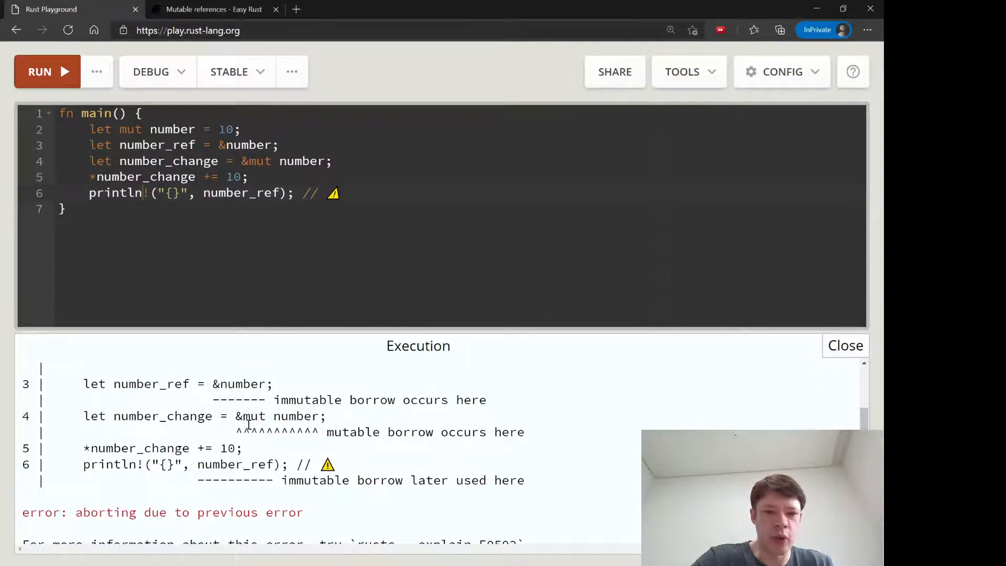
Copy the reordered working example from Easy Rust over the Playground code
{"action": "left_click", "coordinate": [213, 9]}
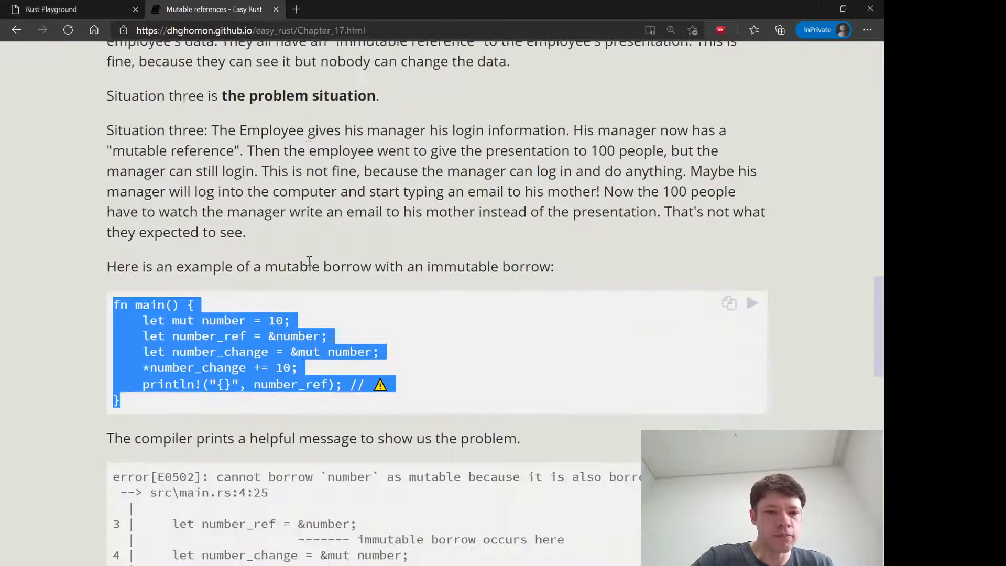
{"action": "scroll", "scroll_direction": "down", "scroll_amount": 3}
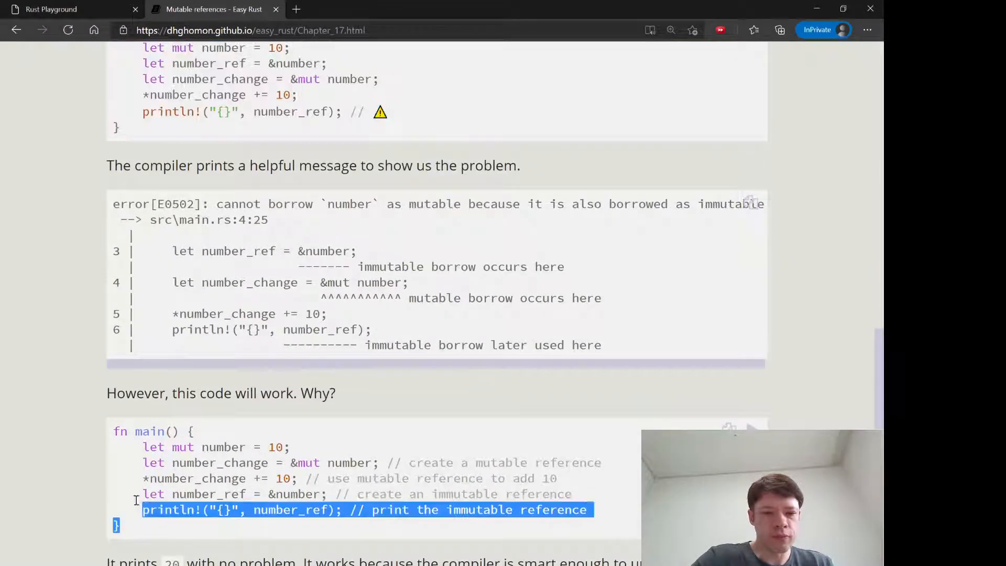
{"action": "left_click", "coordinate": [50, 9]}
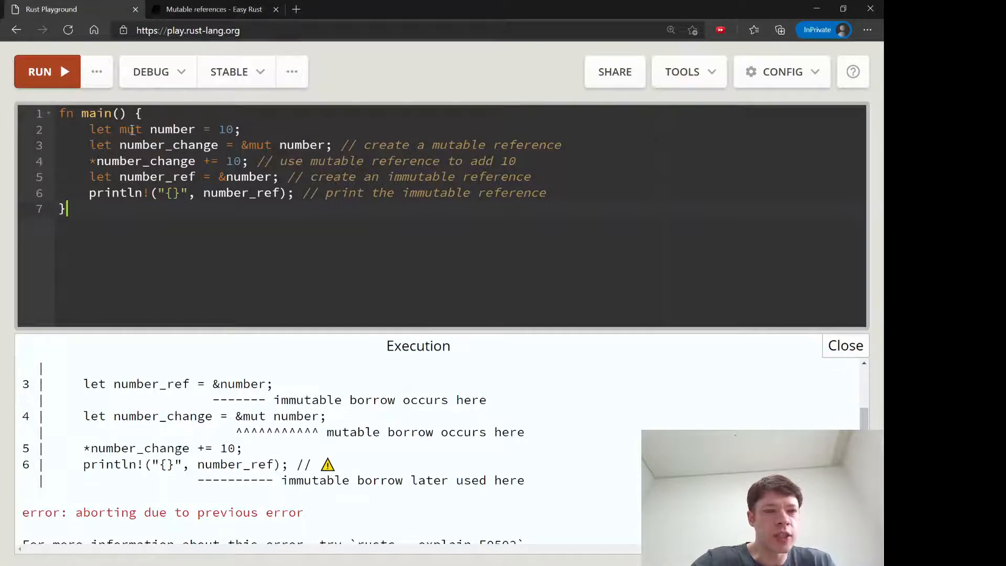
{"action": "left_click_drag", "start_coordinate": [151, 129], "coordinate": [226, 129]}
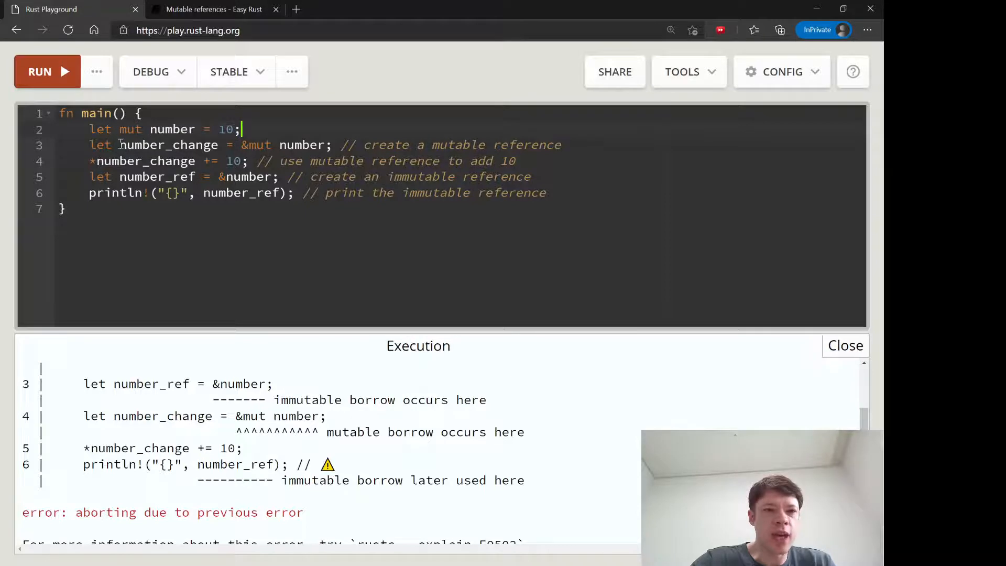
{"action": "left_click_drag", "start_coordinate": [119, 145], "coordinate": [331, 145]}
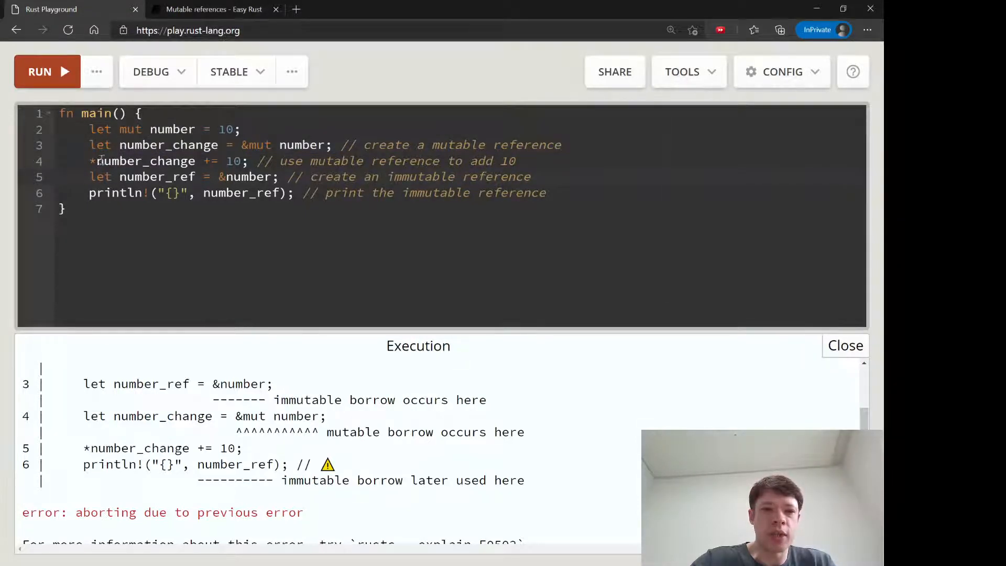
{"action": "left_click_drag", "start_coordinate": [89, 161], "coordinate": [243, 161]}
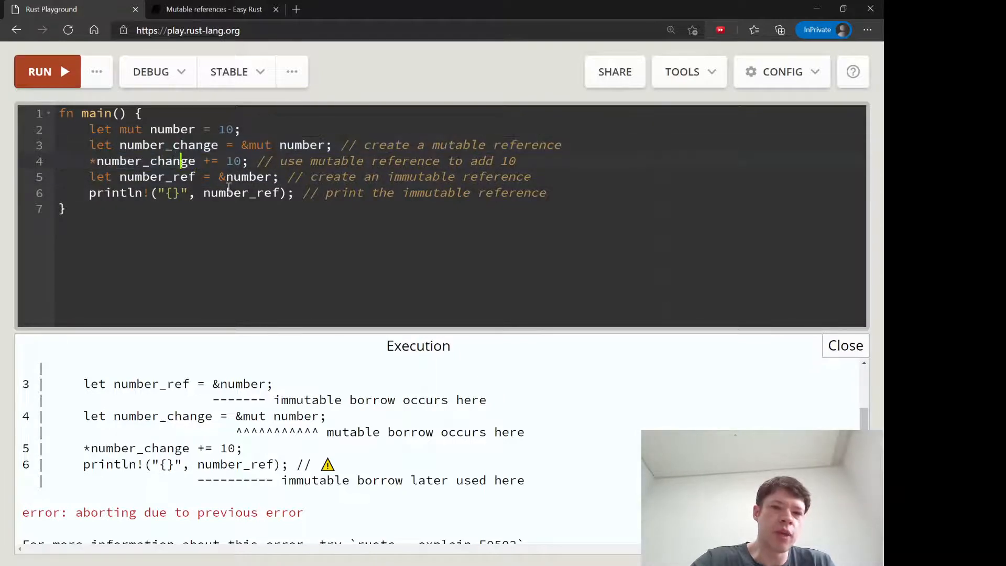
Run the reordered example and confirm it compiles cleanly and prints 20
{"action": "left_click", "coordinate": [42, 71]}
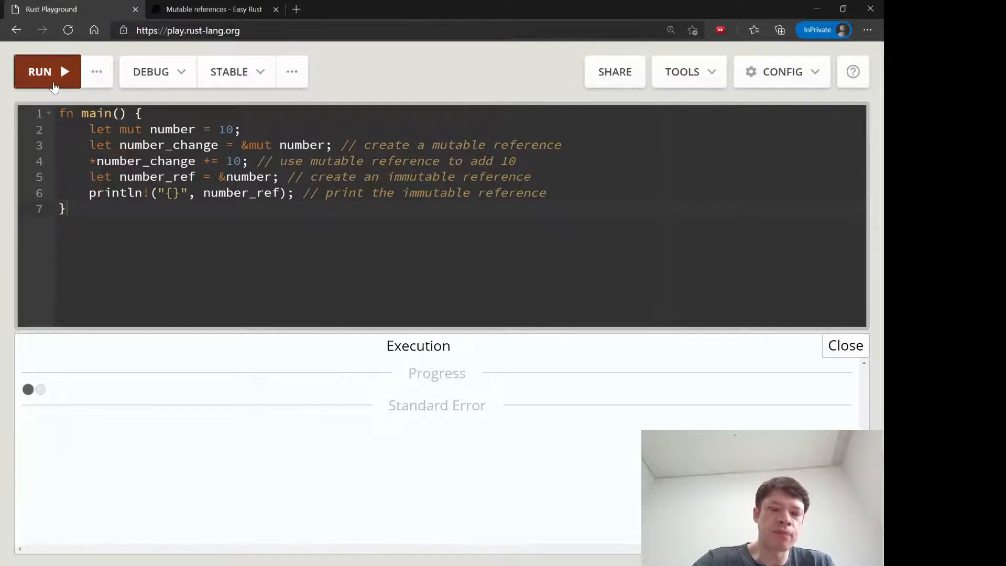
{"action": "left_click", "coordinate": [46, 72]}
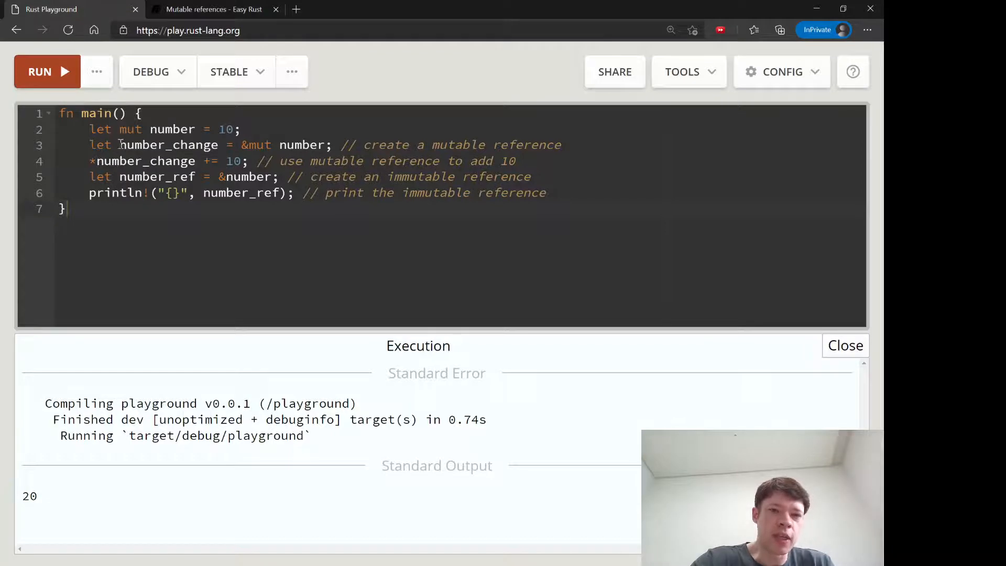
{"action": "double_click", "coordinate": [141, 145]}
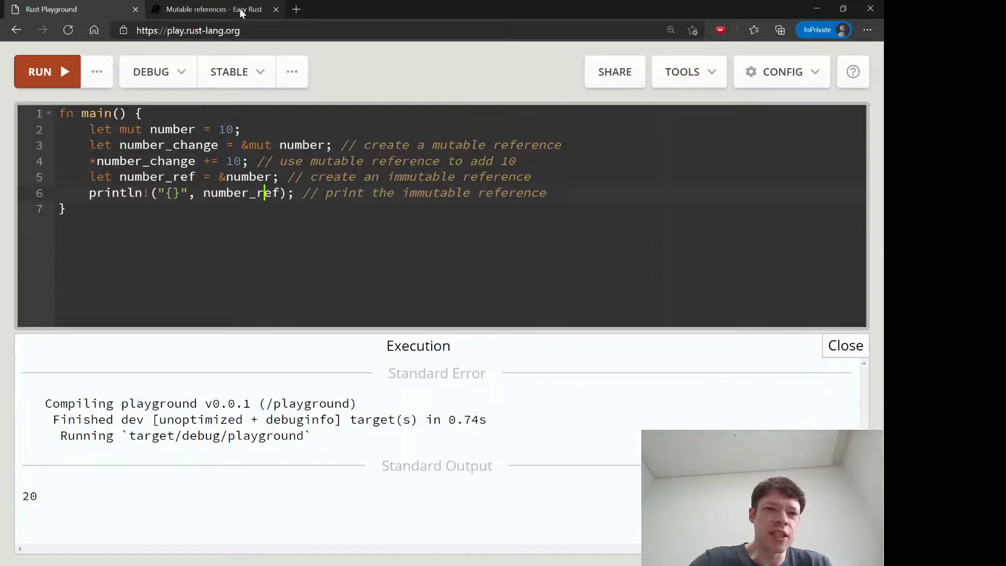
Locate the 'Shadowing again' code in Easy Rust and bring it into the Playground
{"action": "left_click", "coordinate": [210, 9]}
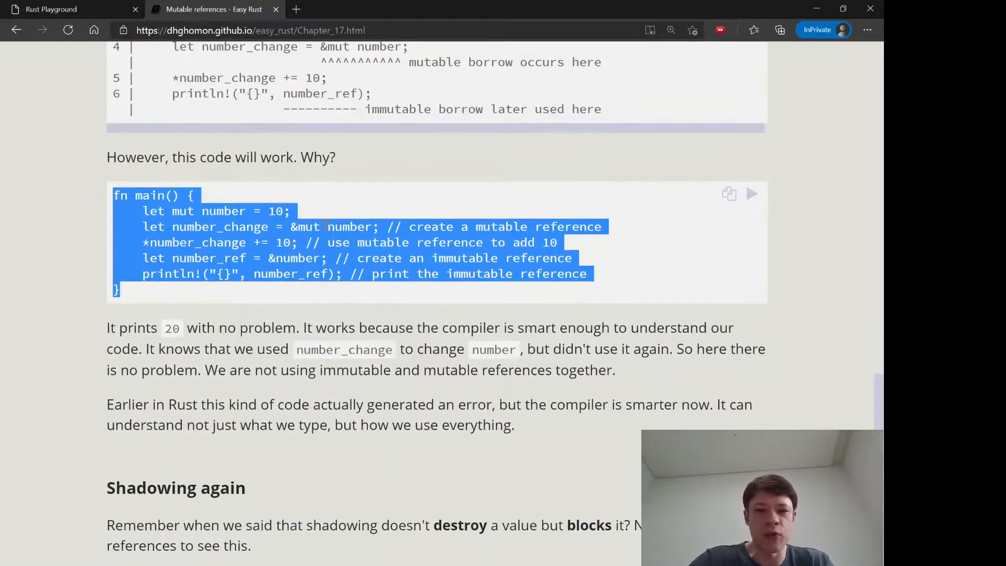
{"action": "scroll", "scroll_direction": "down", "scroll_amount": 3}
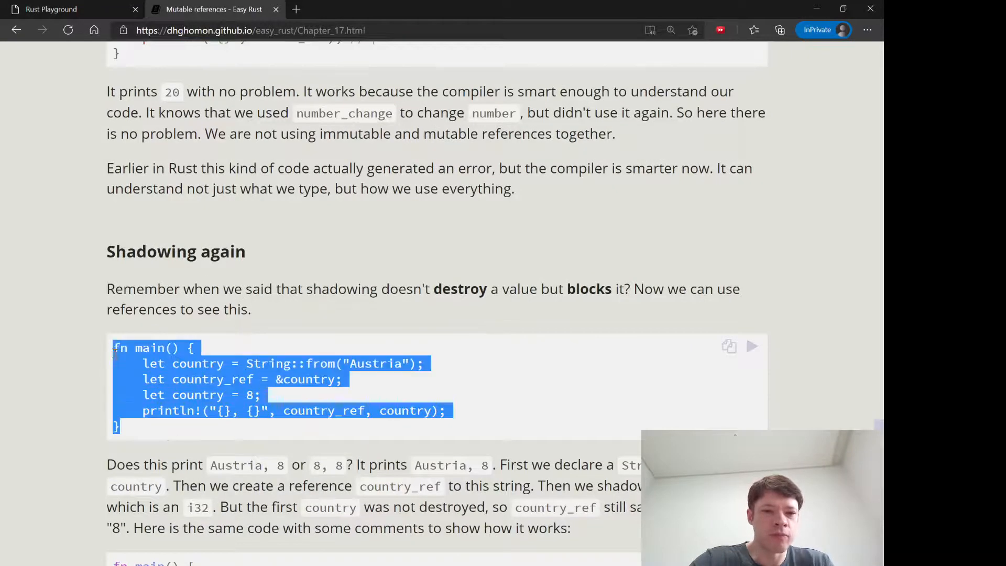
{"action": "left_click", "coordinate": [52, 9]}
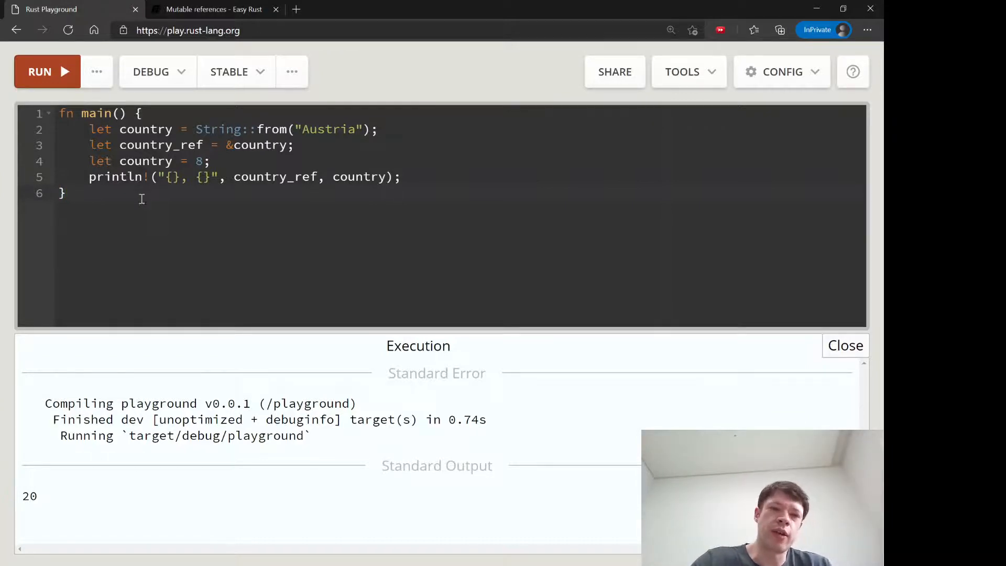
Highlight the shadowed country variables in the shadowing example code
{"action": "double_click", "coordinate": [146, 129]}
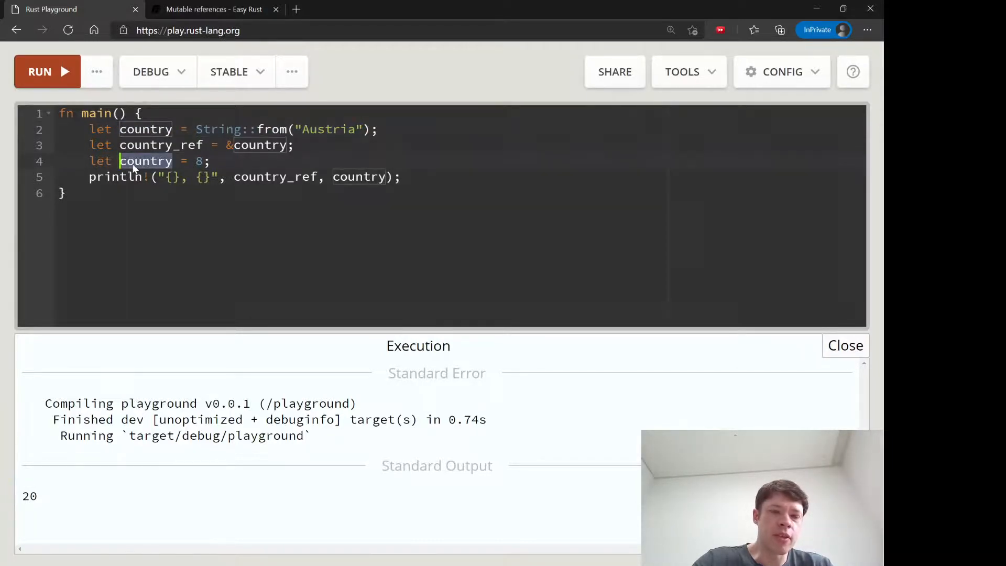
{"action": "left_click", "coordinate": [213, 161]}
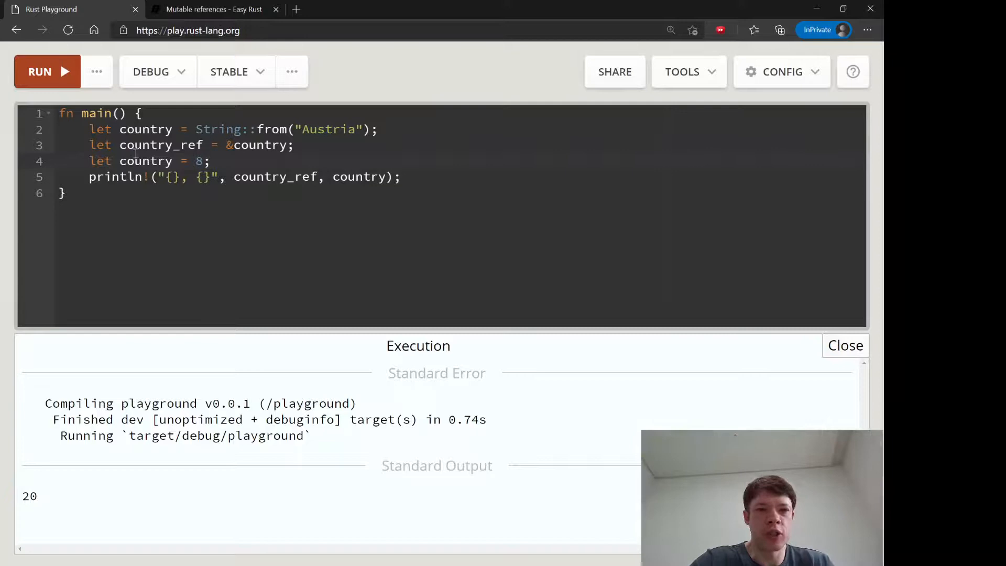
{"action": "double_click", "coordinate": [145, 160]}
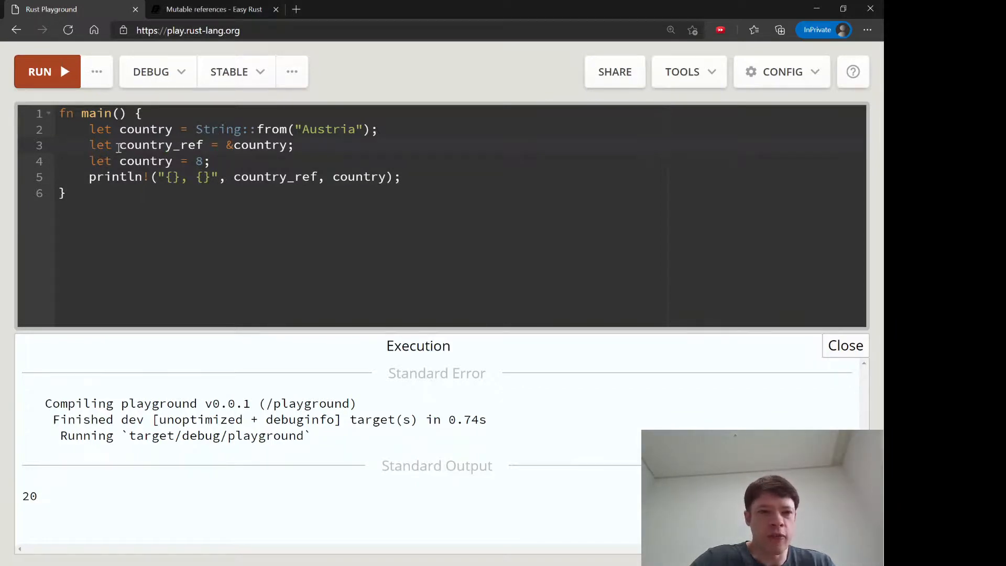
{"action": "double_click", "coordinate": [162, 145]}
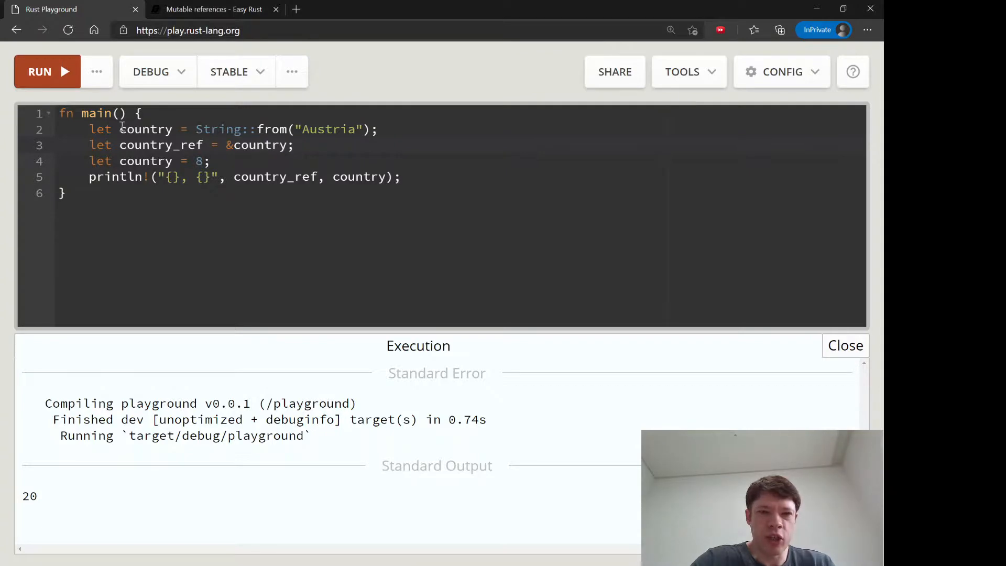
Select the country String declaration holding Austria, then run the example
{"action": "left_click_drag", "start_coordinate": [120, 129], "coordinate": [379, 129]}
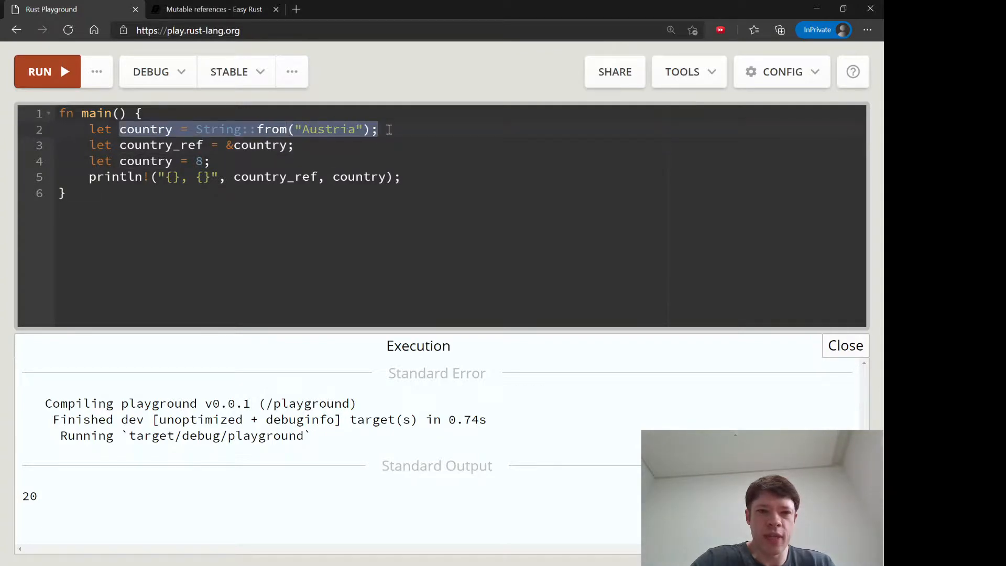
{"action": "left_click", "coordinate": [389, 130]}
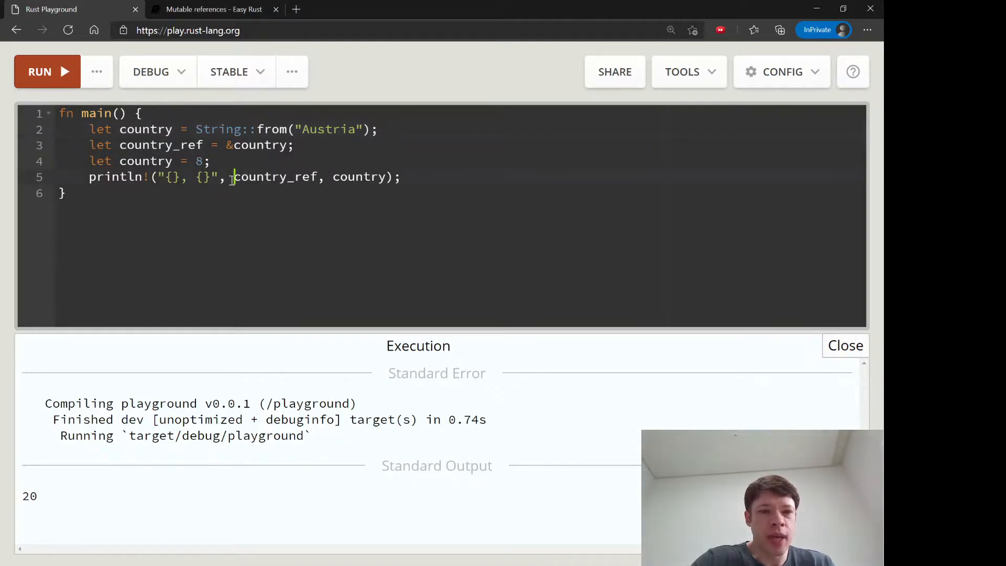
{"action": "left_click", "coordinate": [46, 72]}
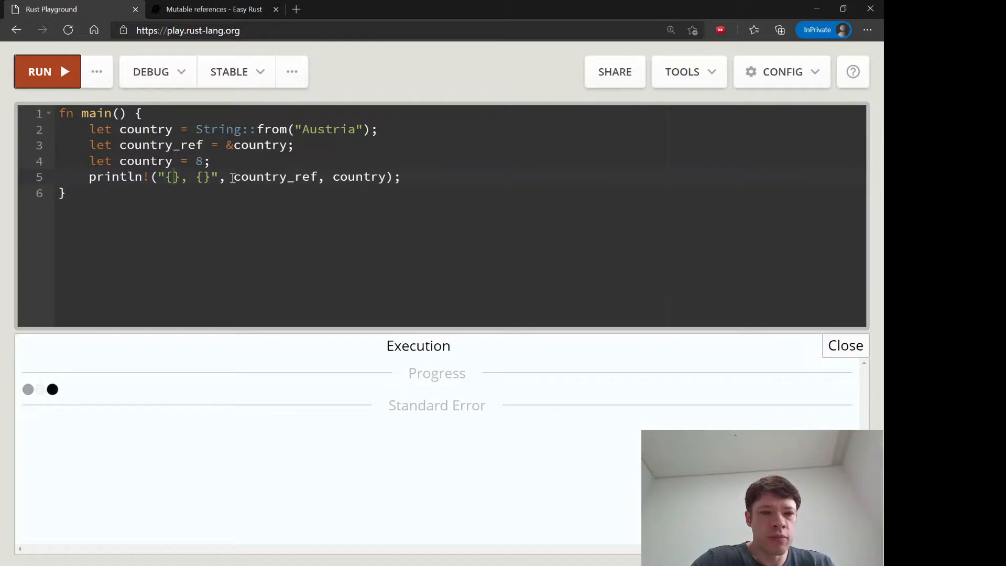
Compare the original country String with the shadowed country holding 8 after the run
{"action": "left_click", "coordinate": [39, 72]}
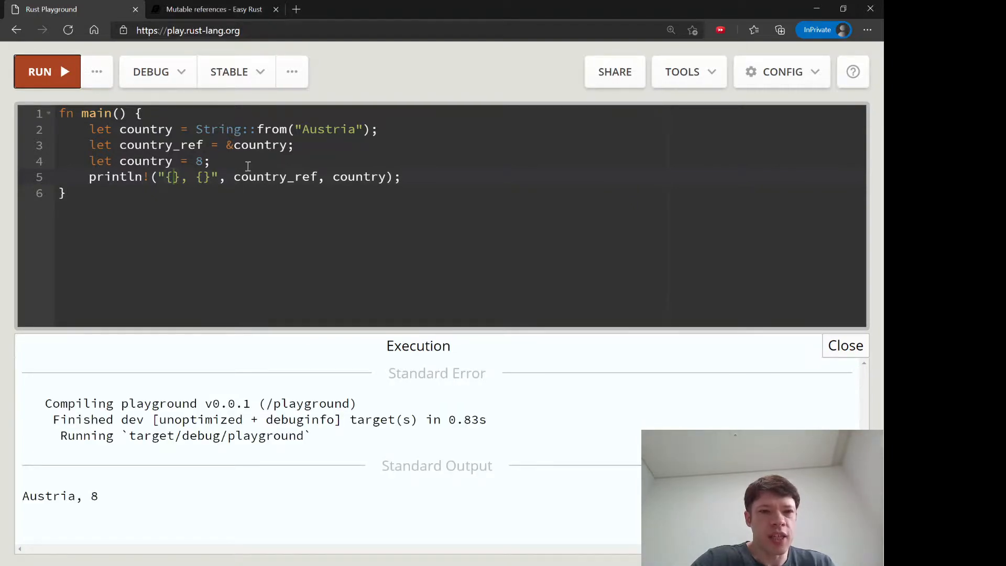
{"action": "double_click", "coordinate": [277, 177]}
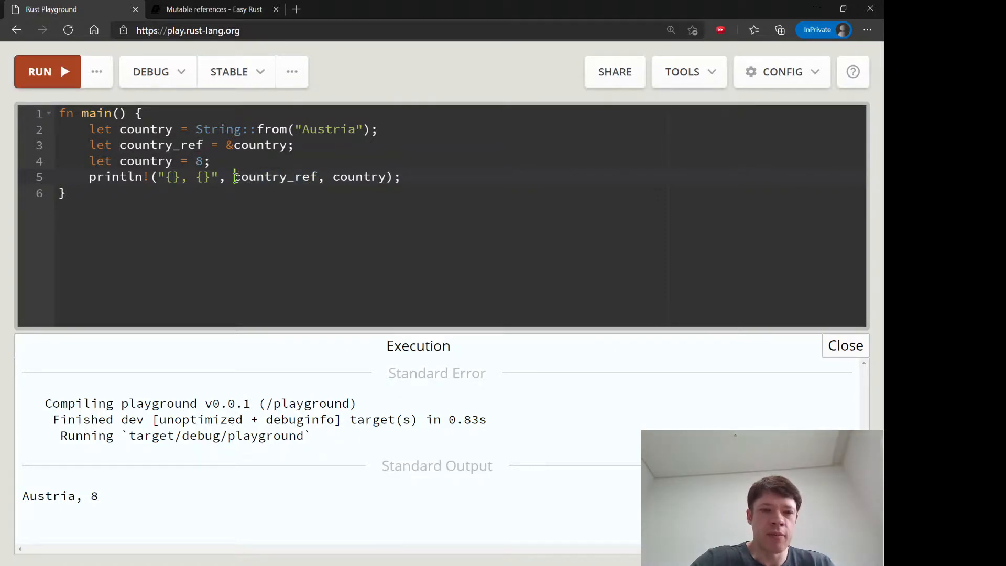
{"action": "double_click", "coordinate": [276, 177]}
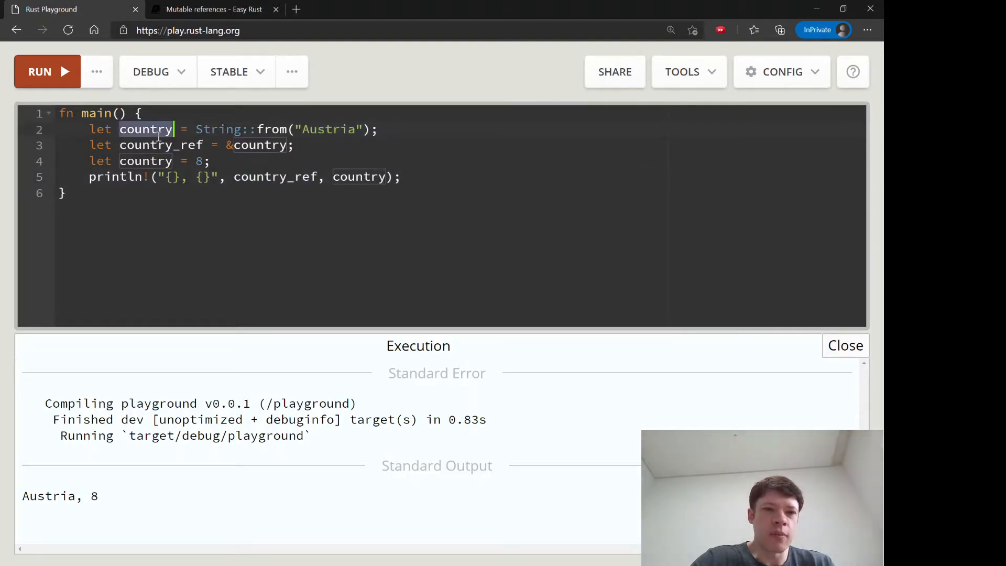
{"action": "left_click", "coordinate": [174, 161]}
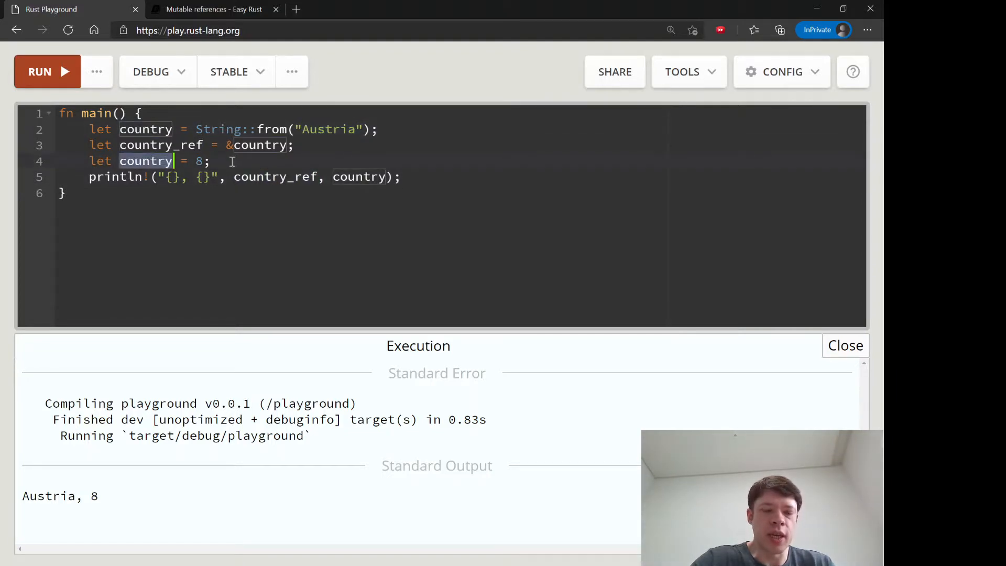